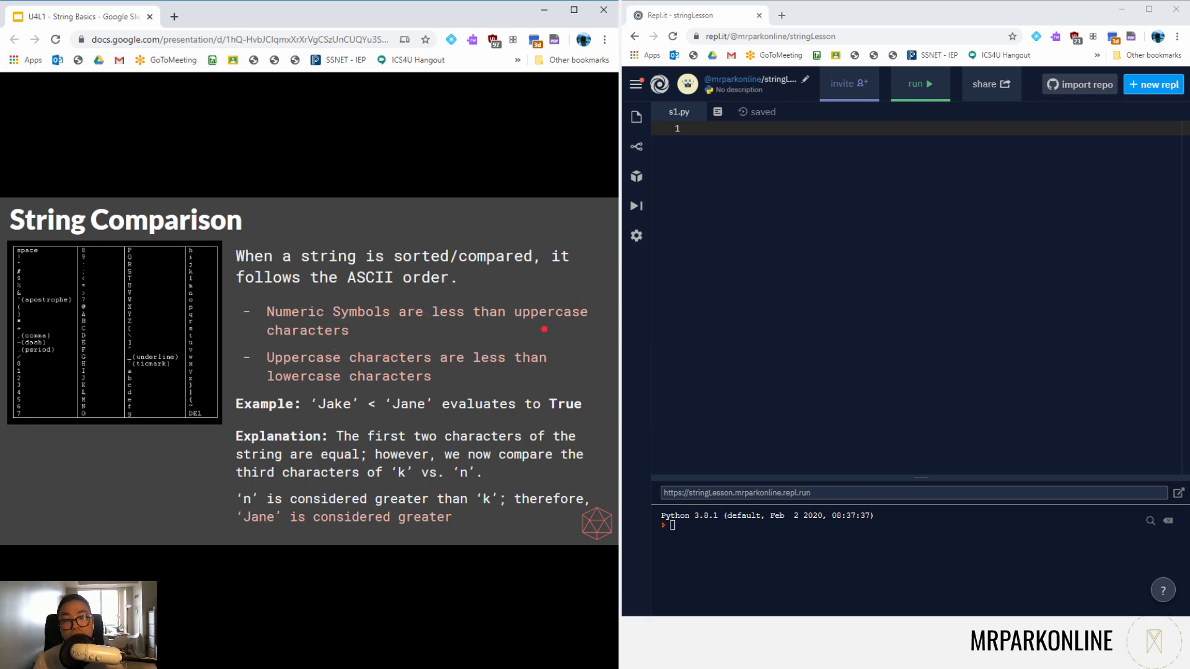
mouse_move(520, 383)
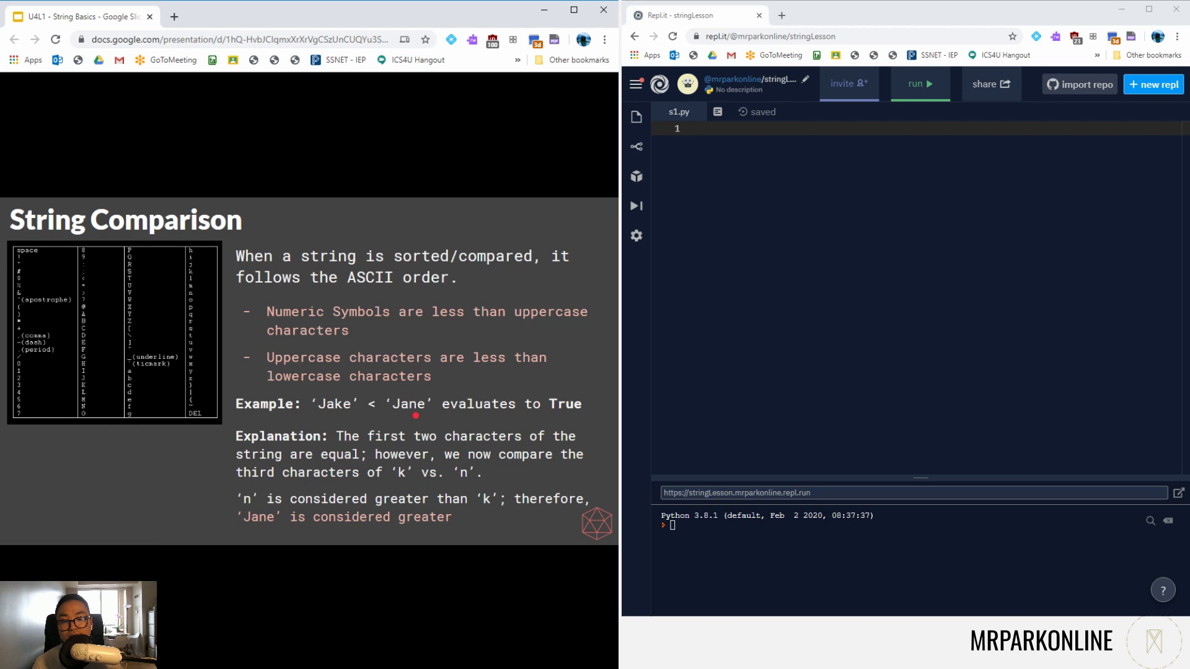
mouse_move(369, 418)
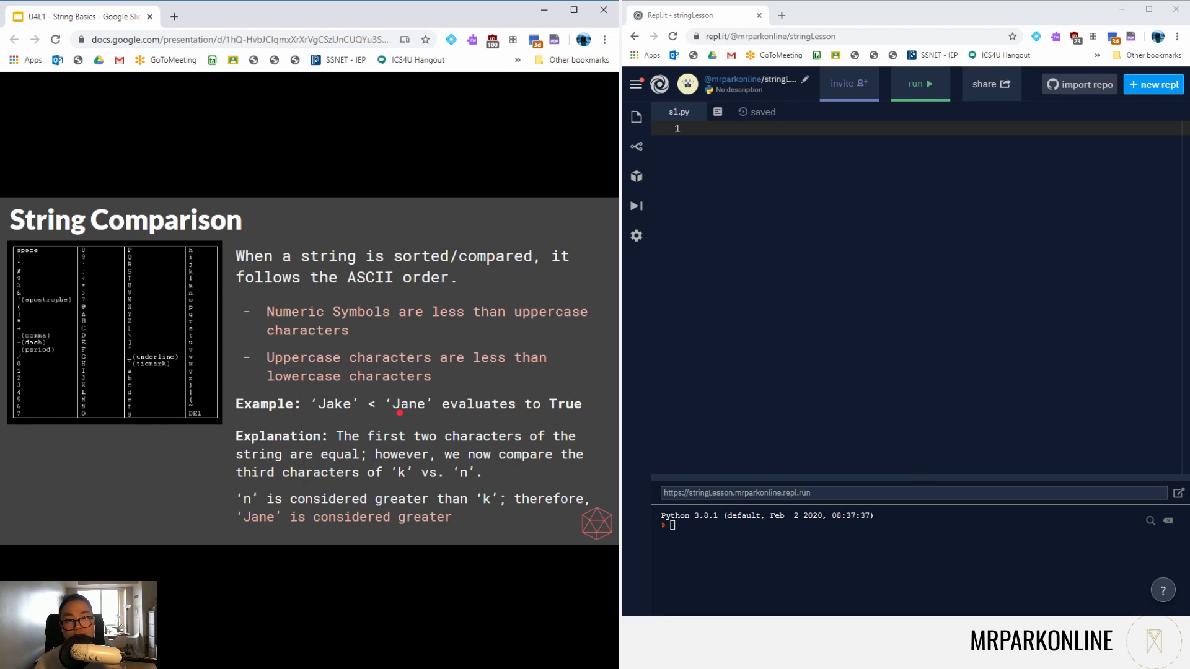
mouse_move(379, 410)
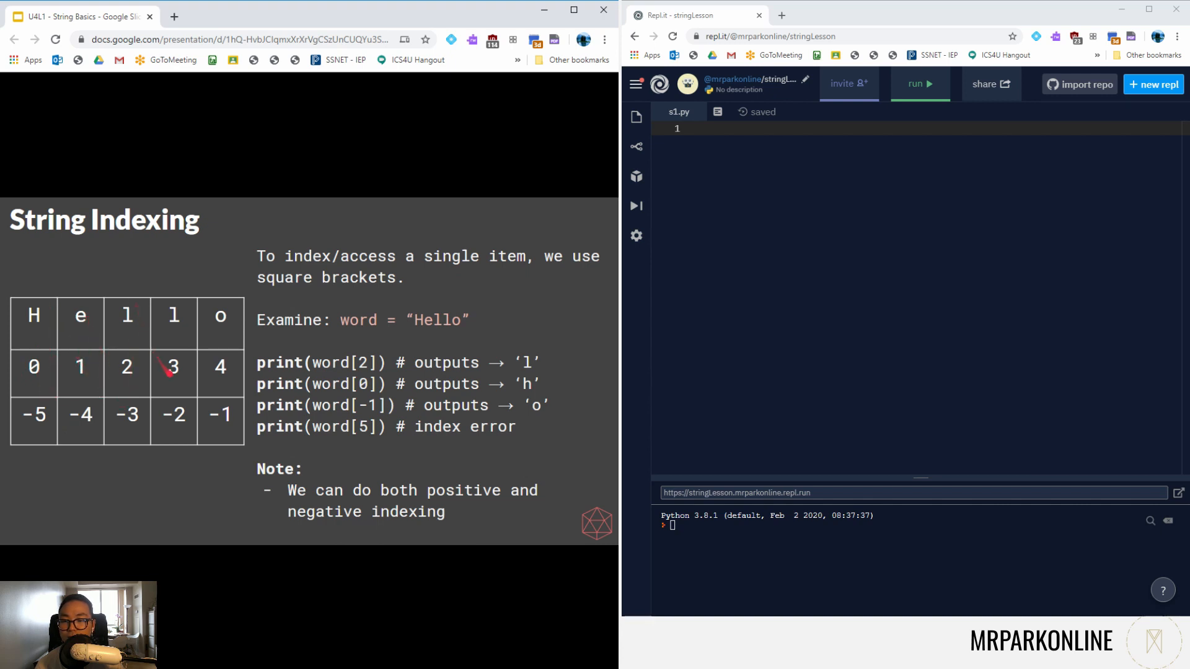
mouse_move(219, 331)
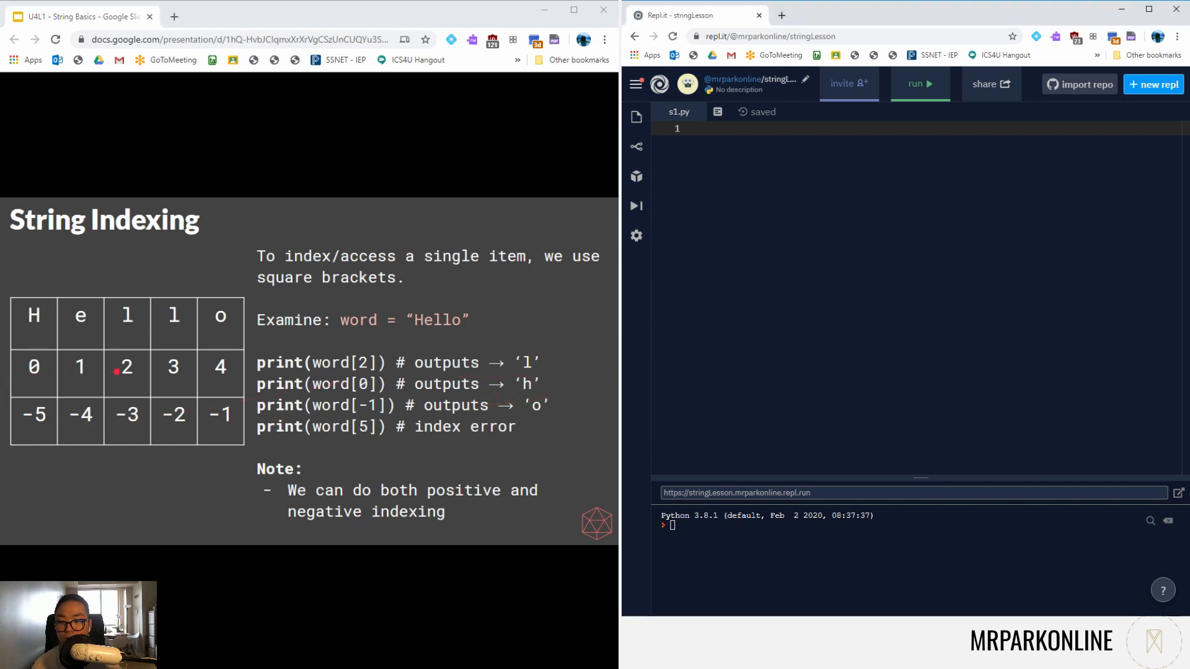
Step: Set word = 'Hello World!', print word[-1] and run to show the last character
text(word =)
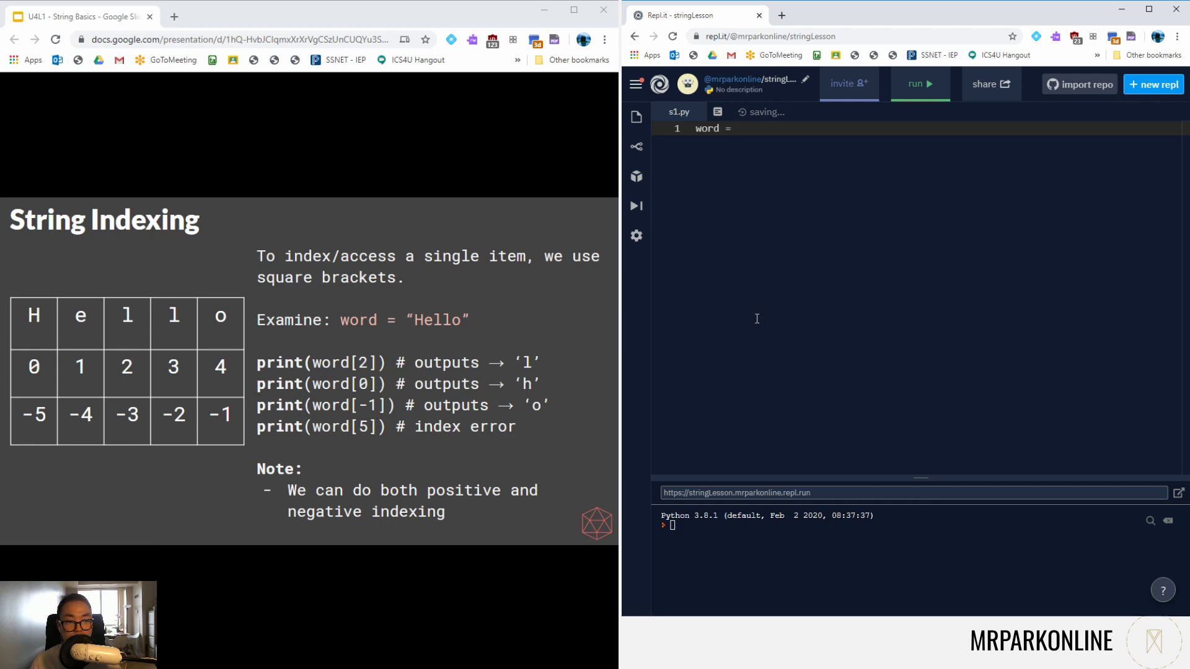
text(')
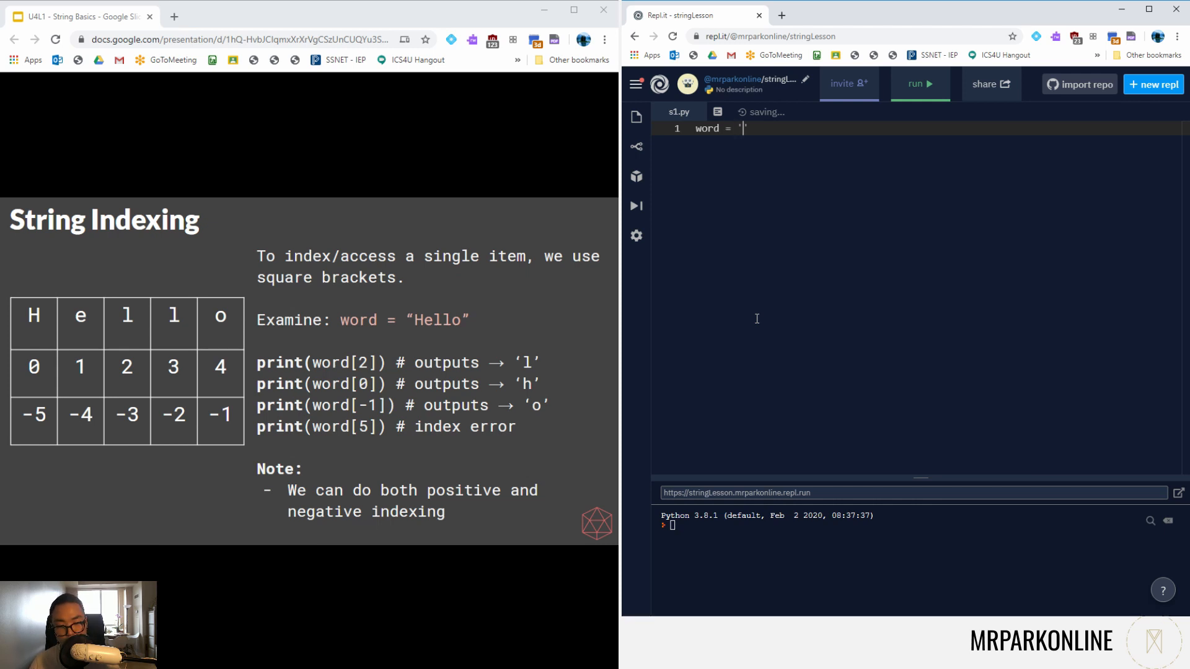
text(Hello World,)
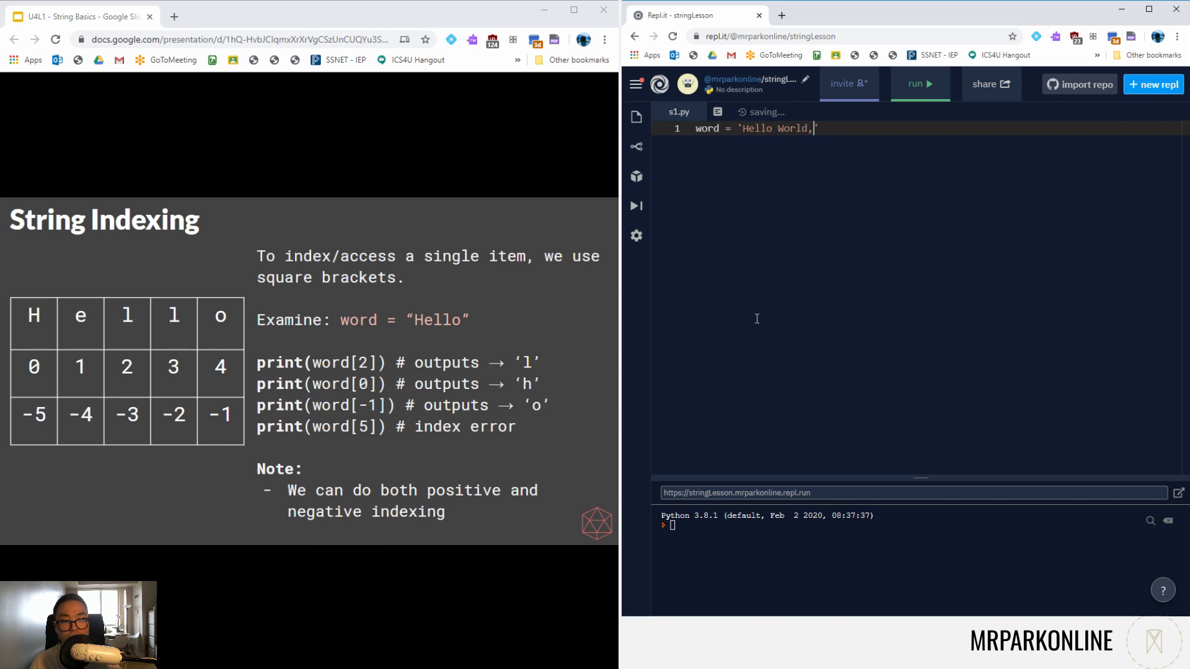
text(pr)
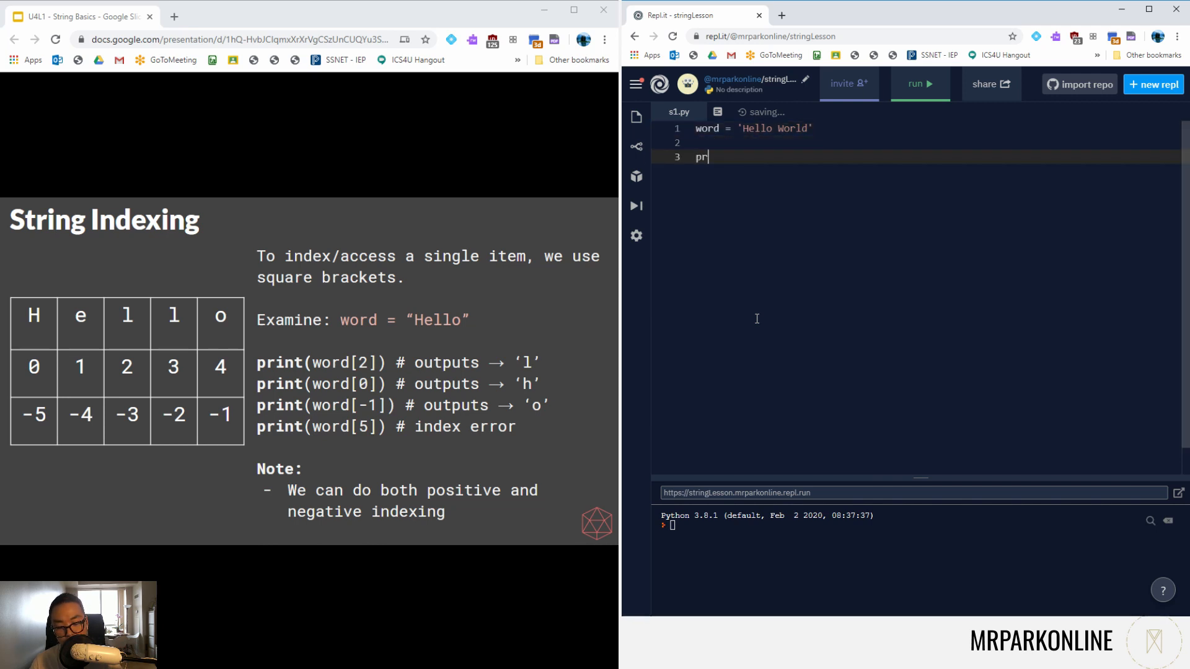
text(int(word[]))
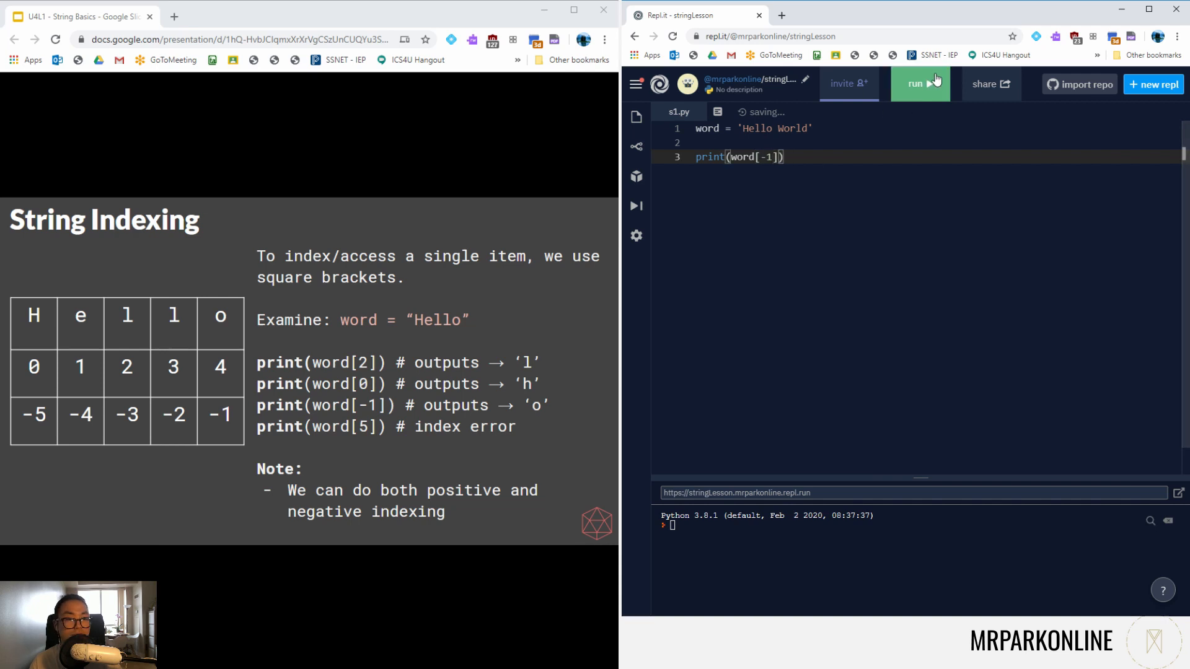
click(920, 83)
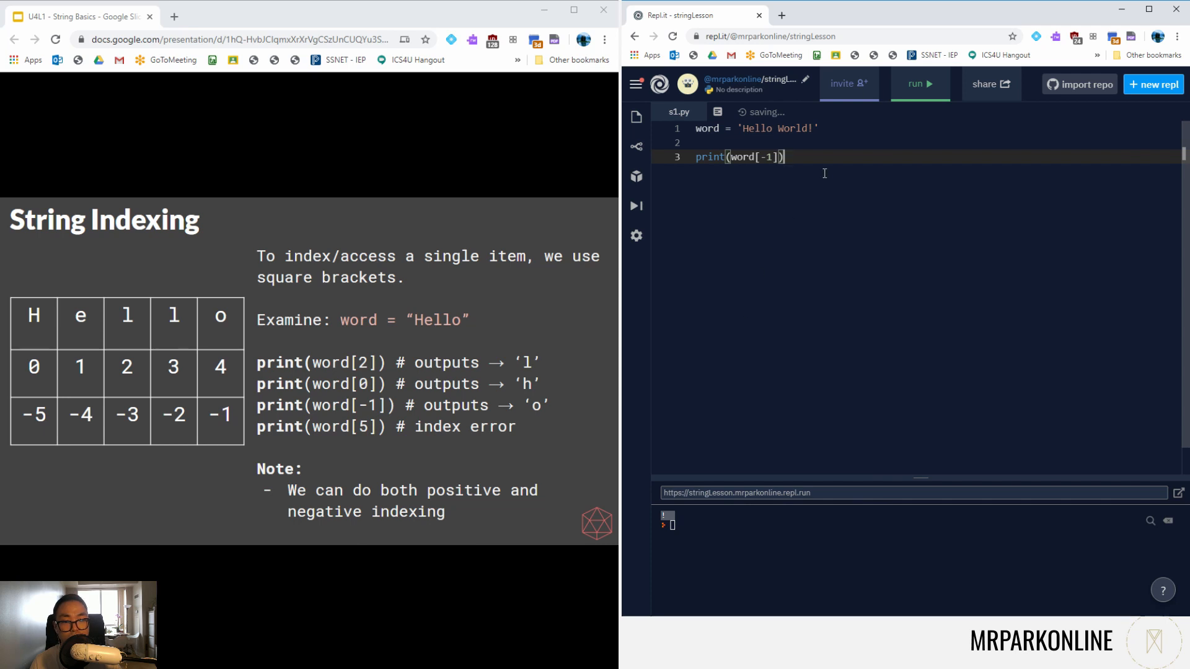
Step: Add a print(word[100]) line to demonstrate an out-of-range index
text(print(word))
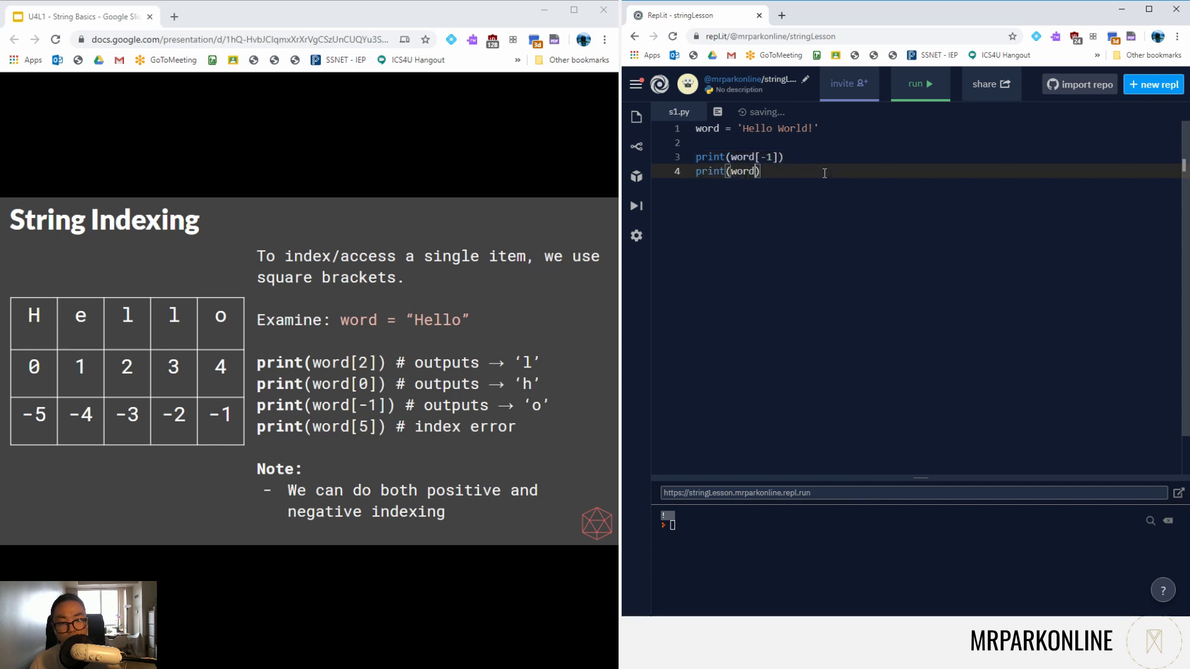
text(100])
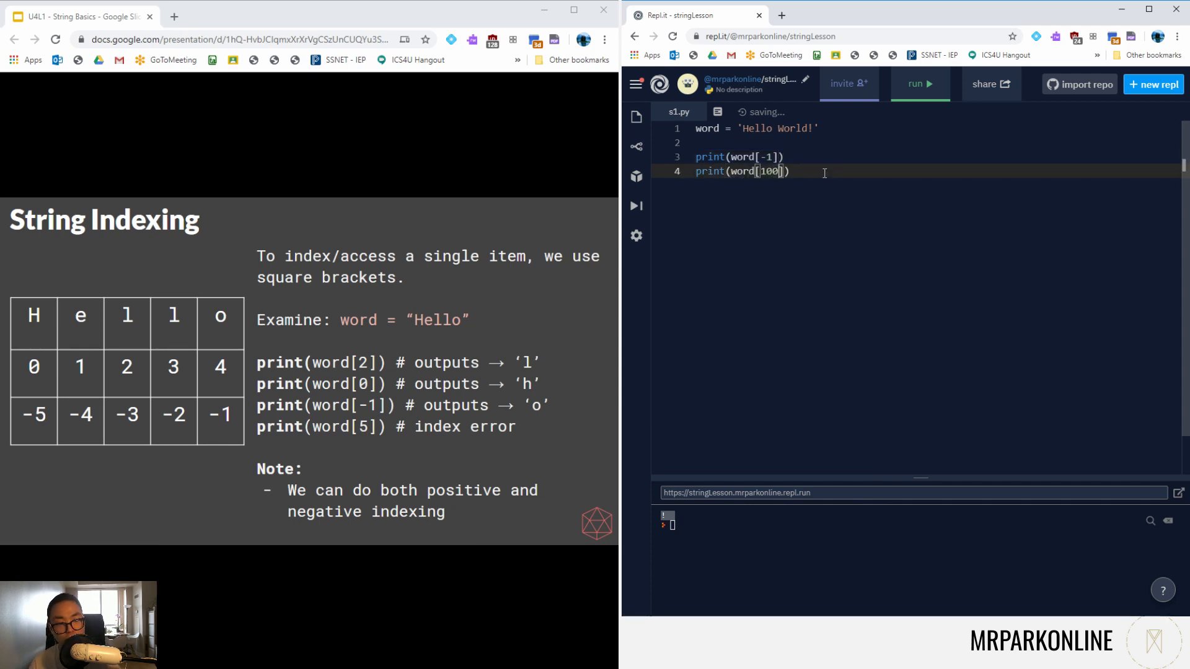
Step: Run word[100] then word[-100] to raise IndexError, and select the index to replace with 6
click(919, 83)
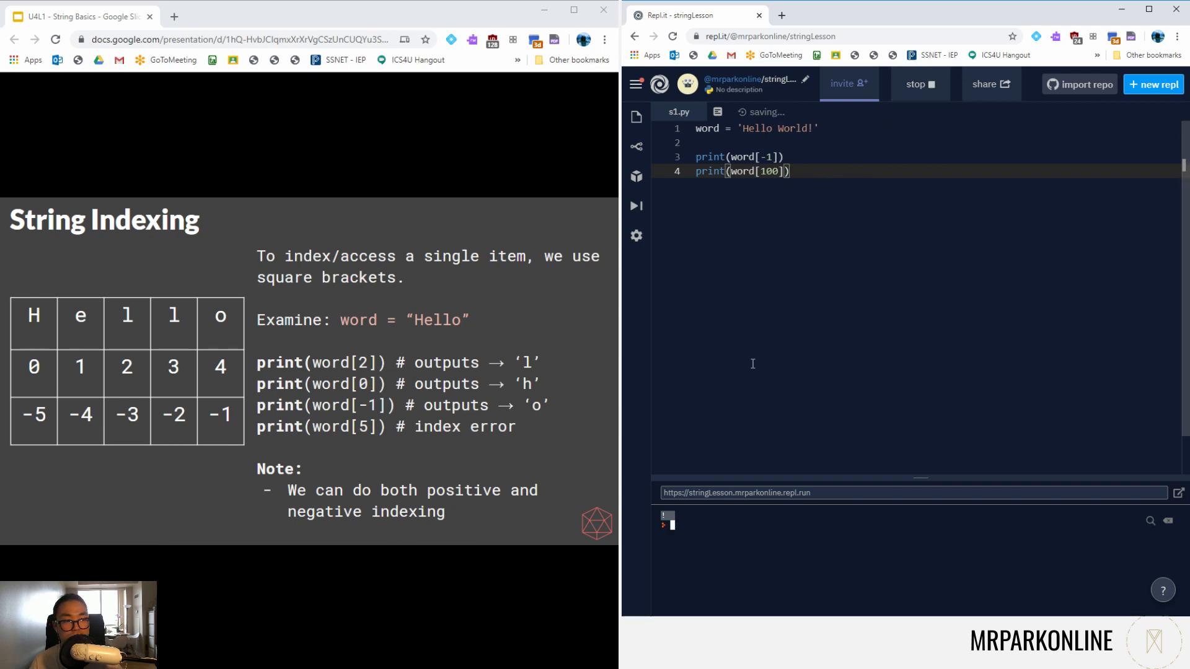
click(919, 84)
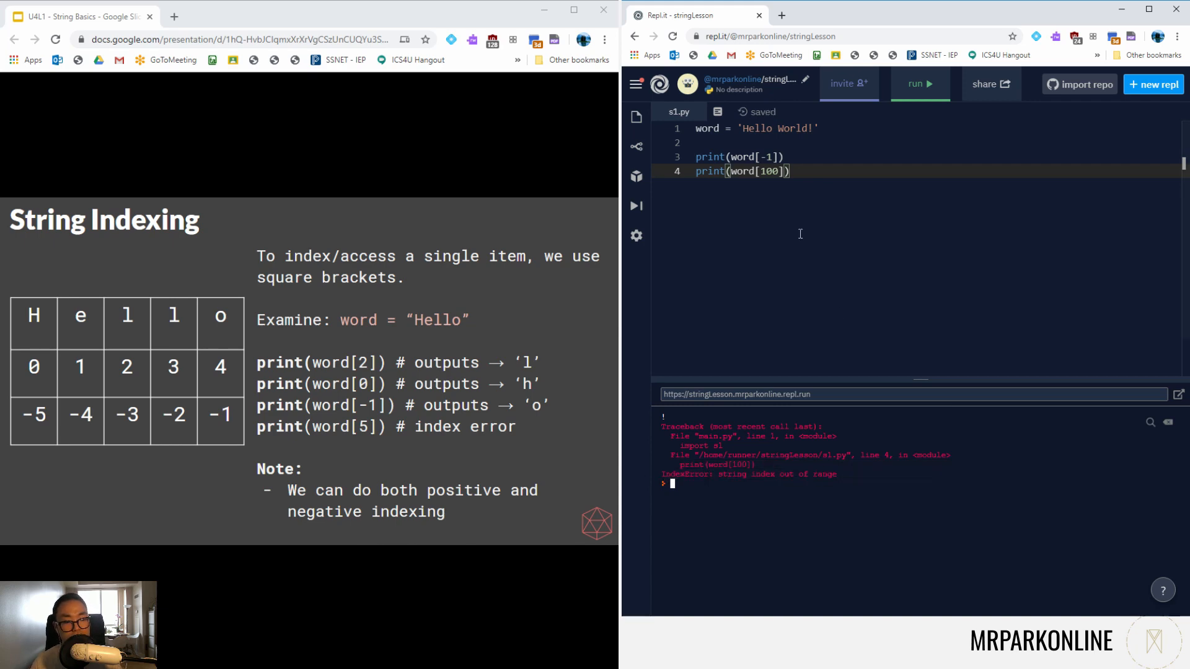
text(-)
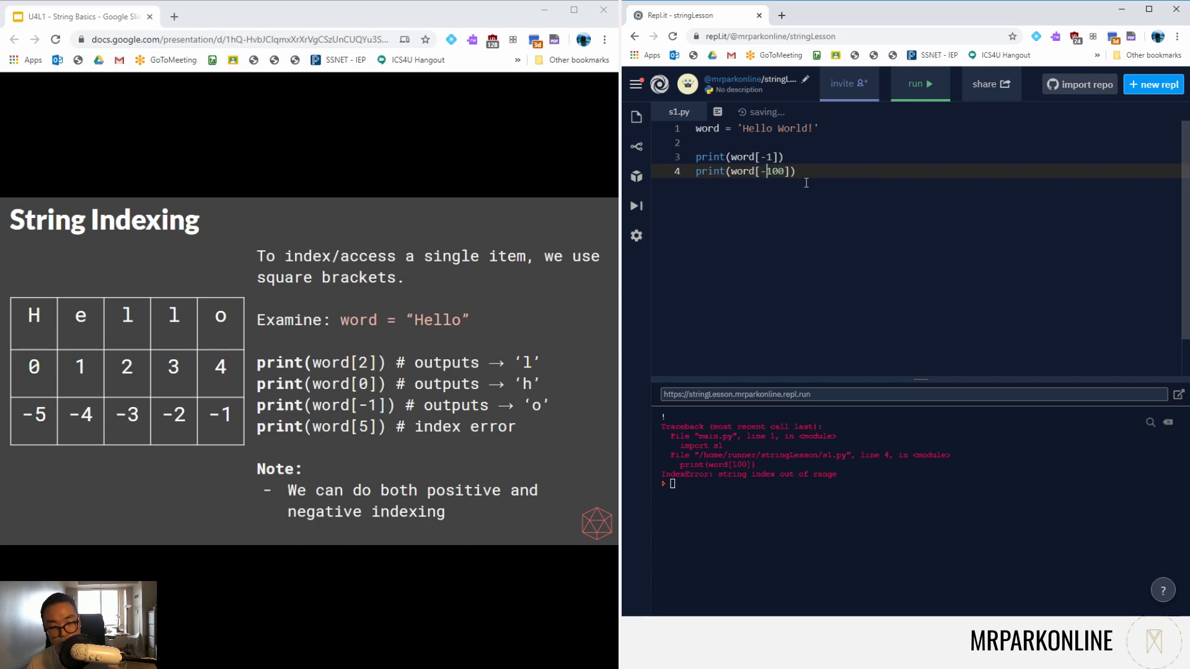
click(919, 84)
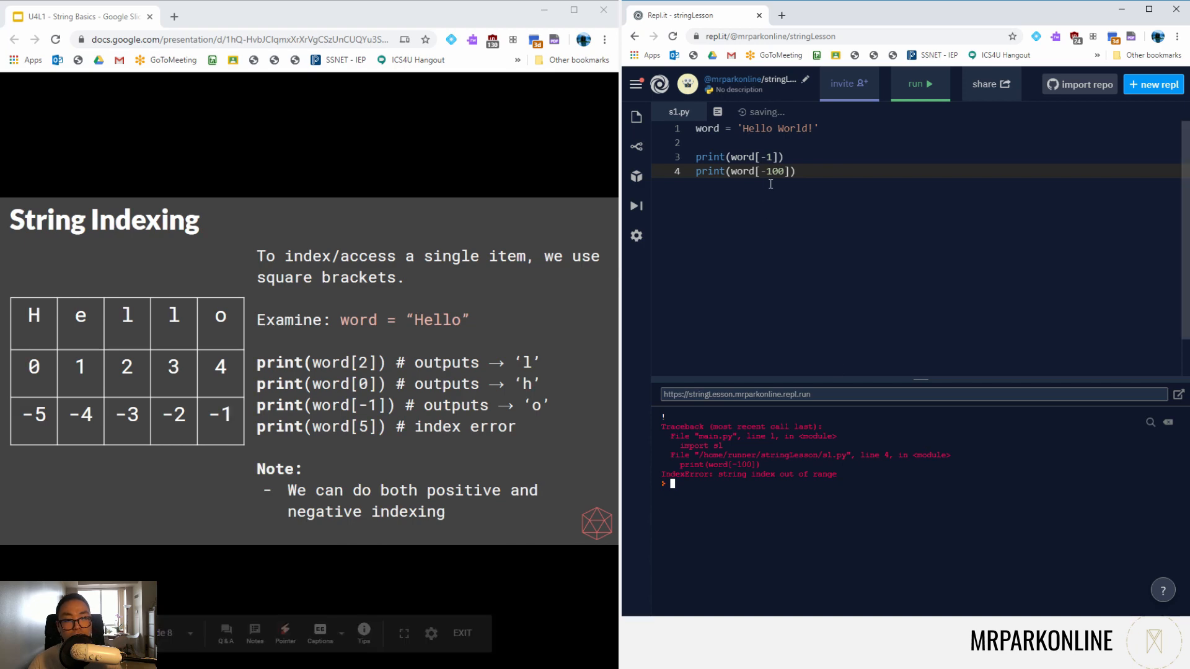
double_click(774, 171)
text(6)
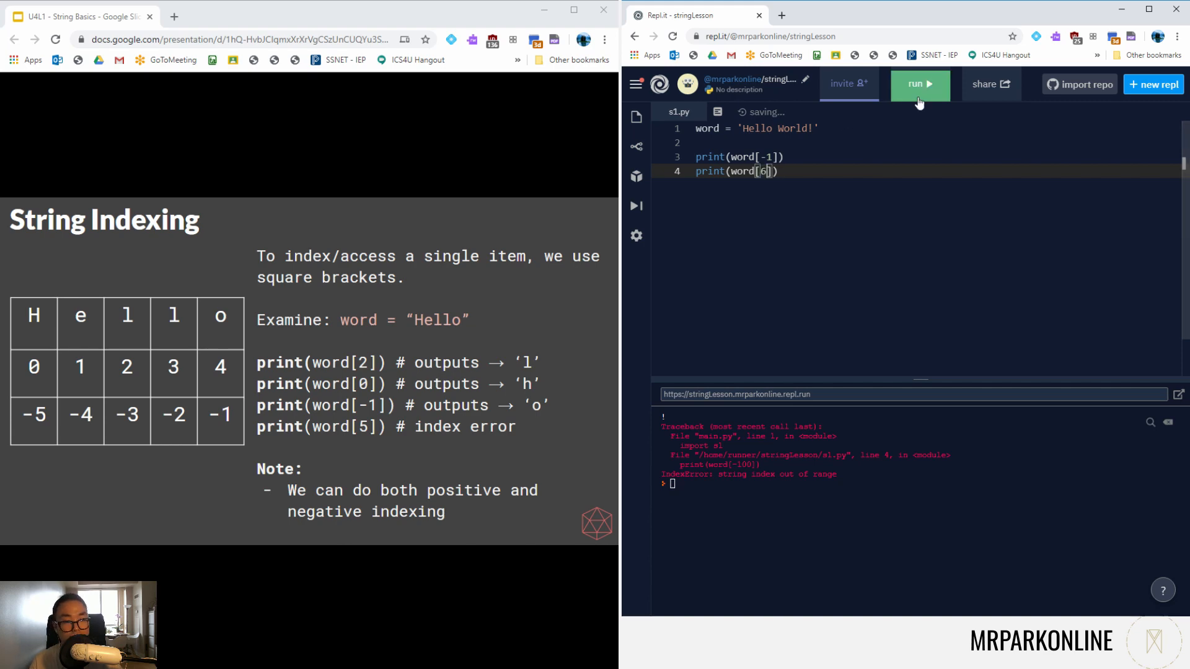
Step: Run the script so the console shows ! and W for indexes -1 and 6
click(919, 83)
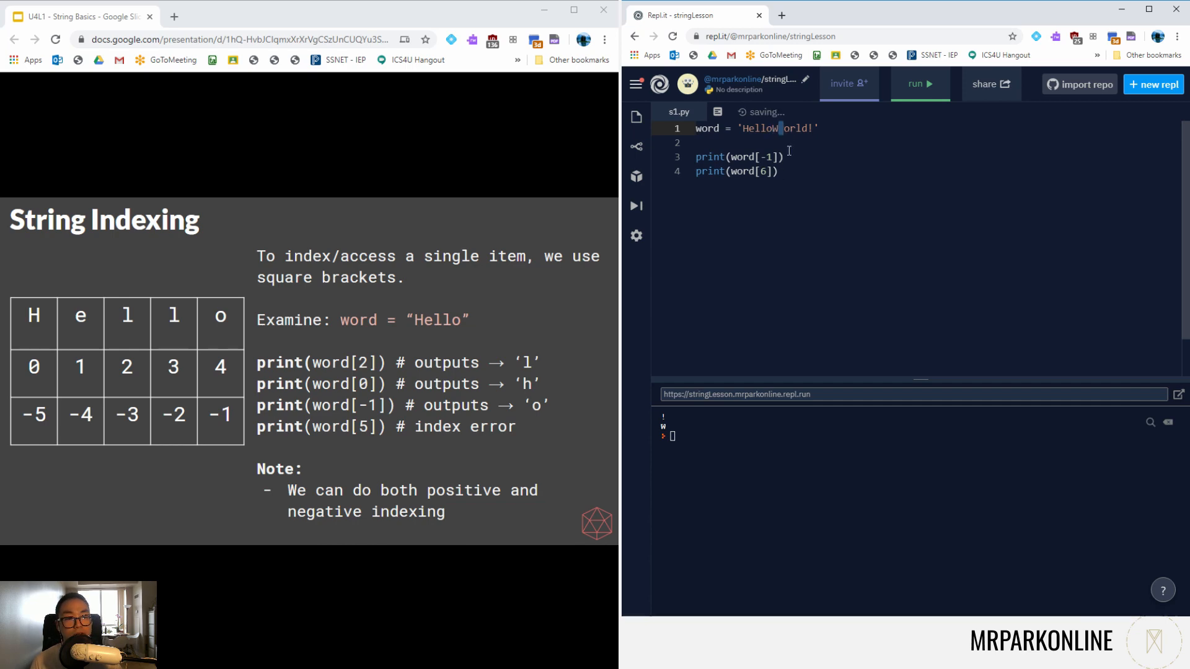
text(" ")
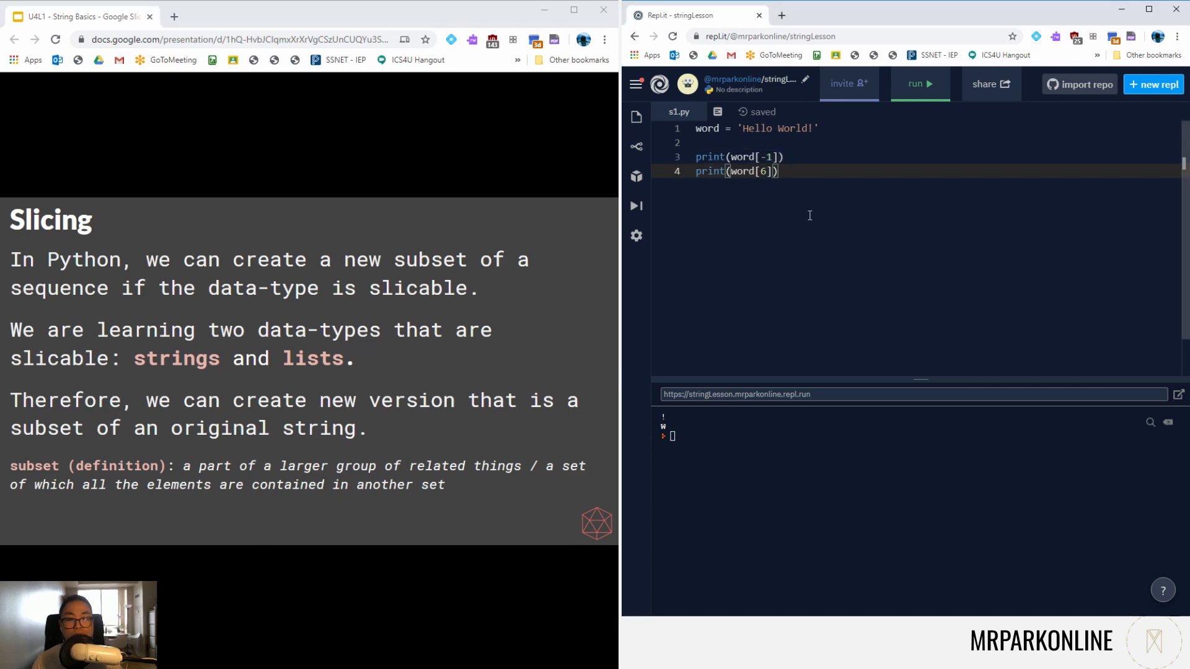
mouse_move(838, 242)
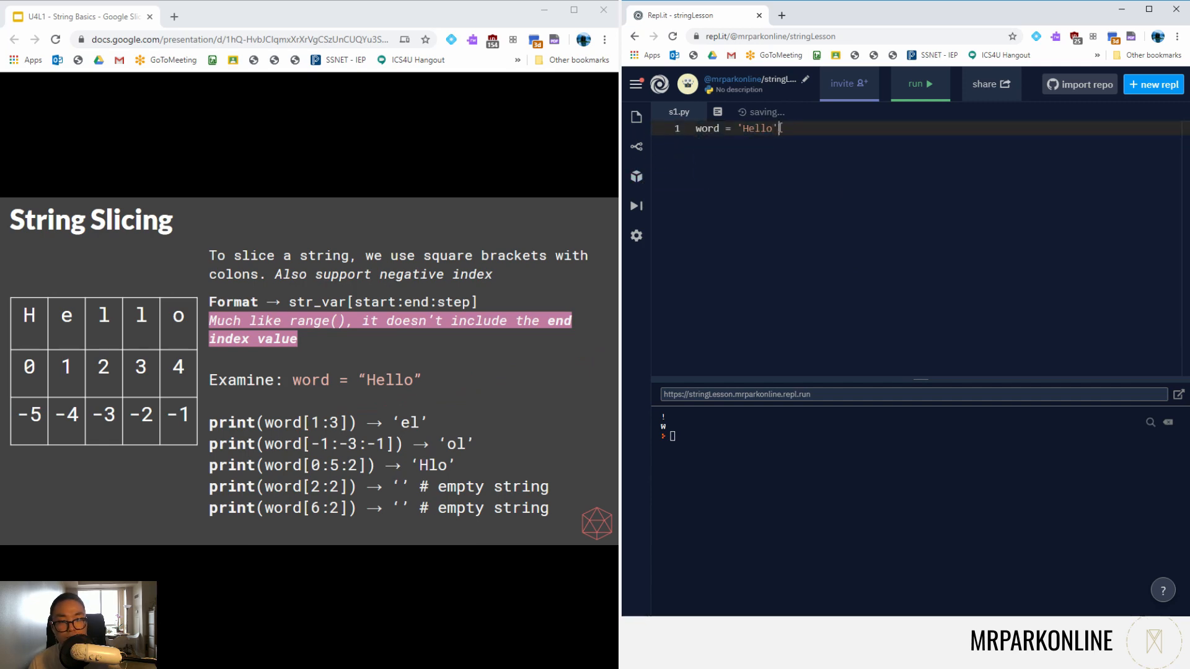
Step: Print word[1] and word[3] of 'Hello' and run to output e and l
key(Enter)
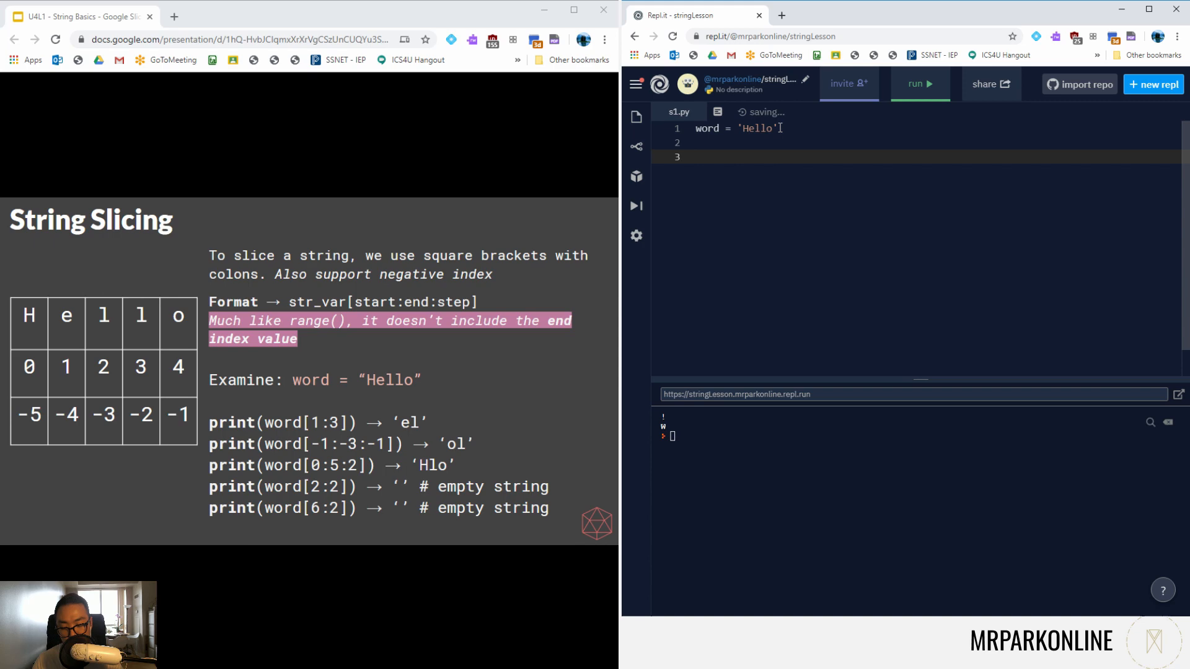
text(print(word))
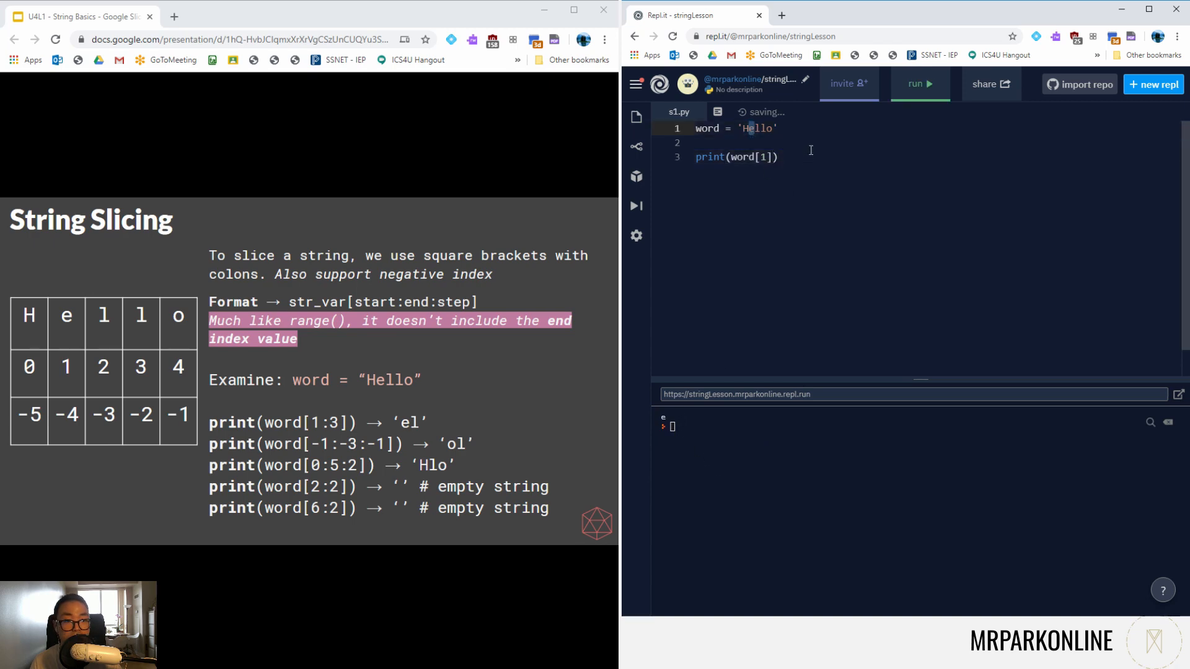
text(pr)
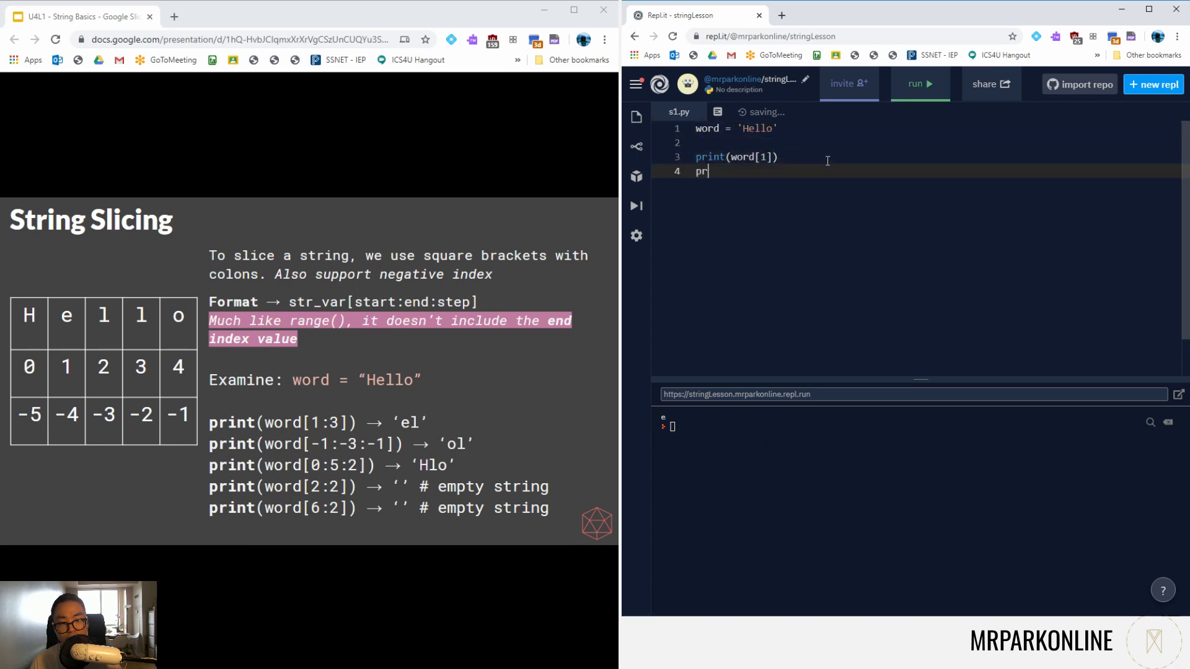
text(int(word[3])
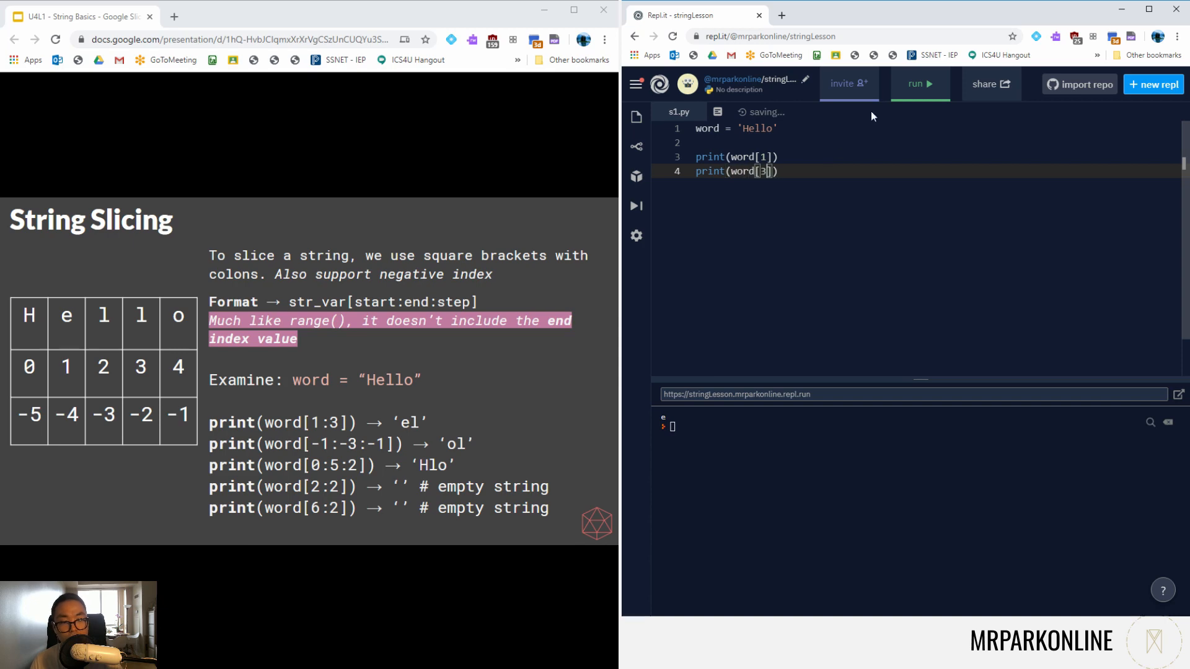
click(918, 83)
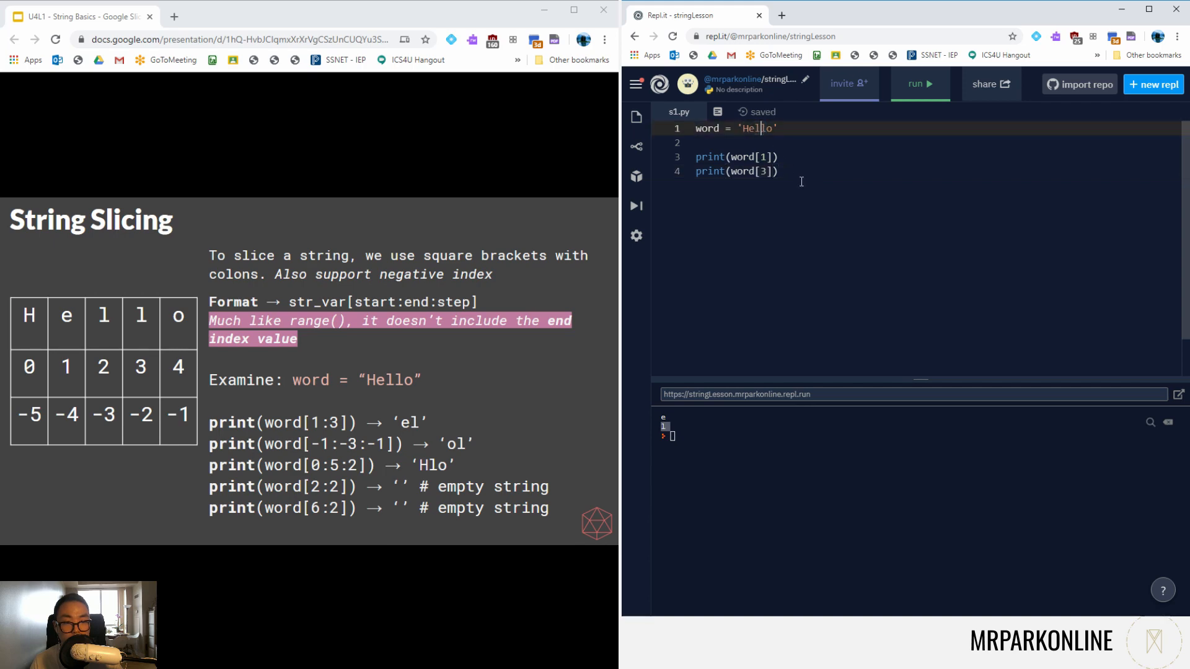
Step: Add print(word[1:3]) and run to output the slice el
key(Enter)
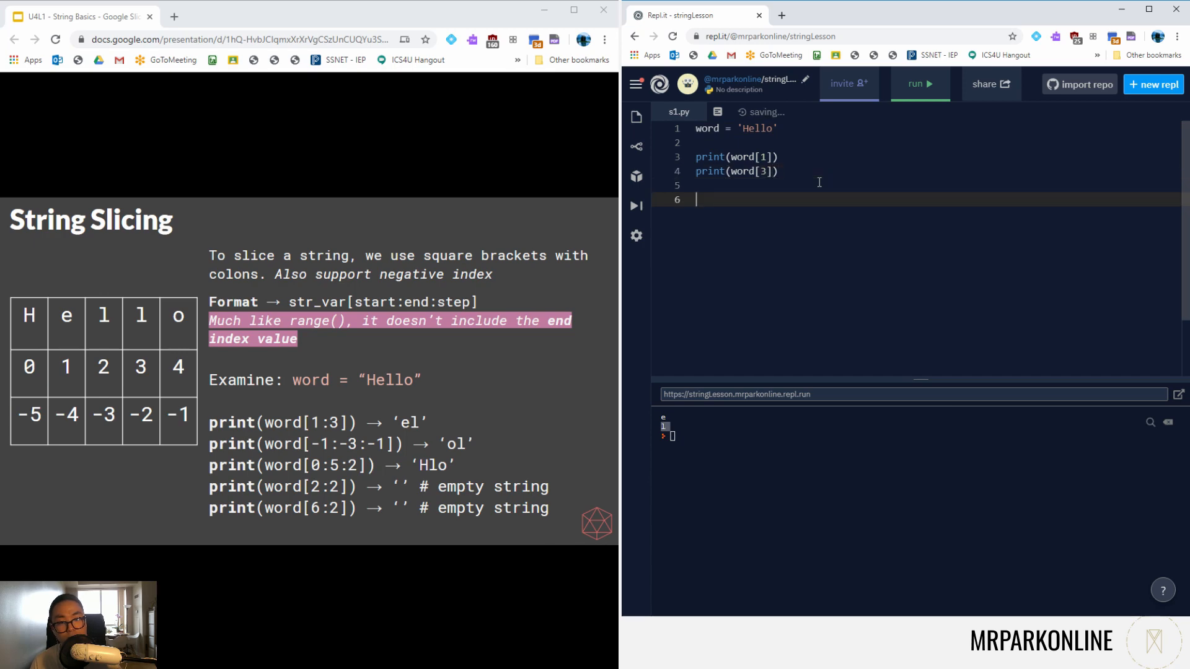
text(print)
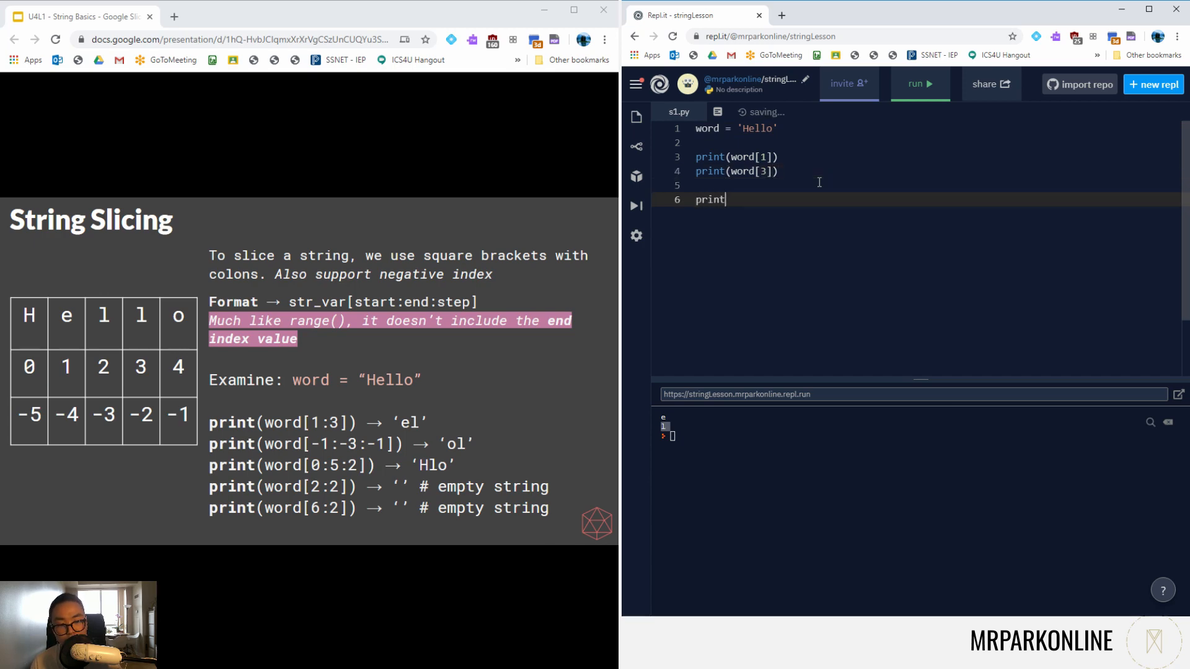
text((word[1]))
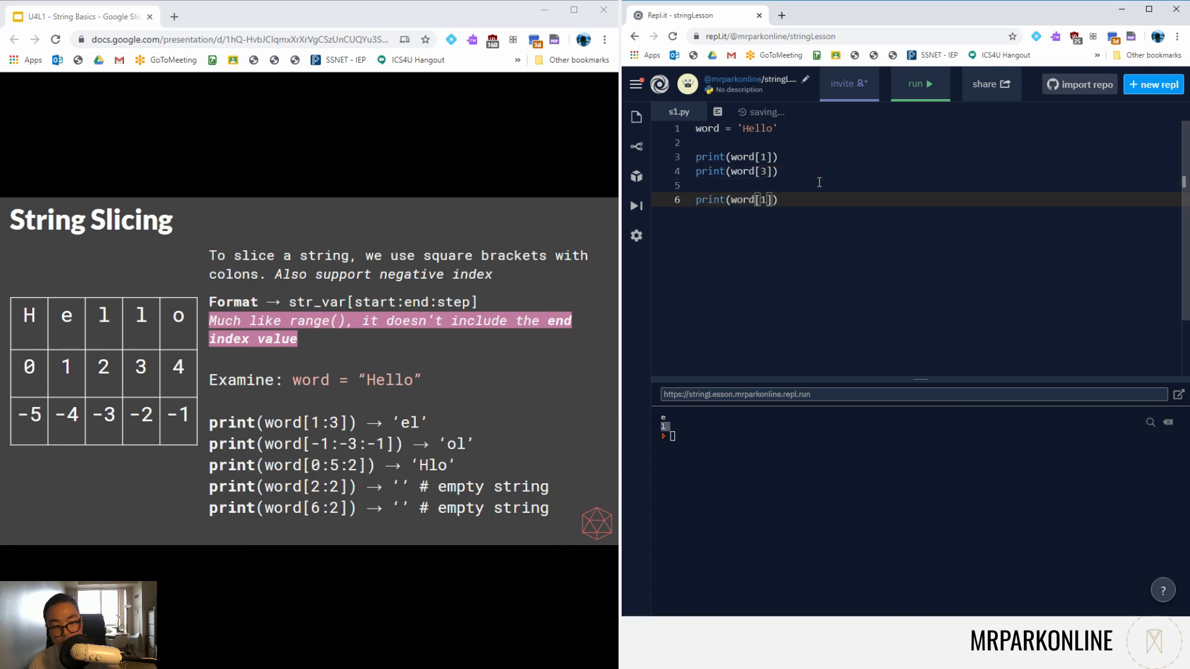
text(:)
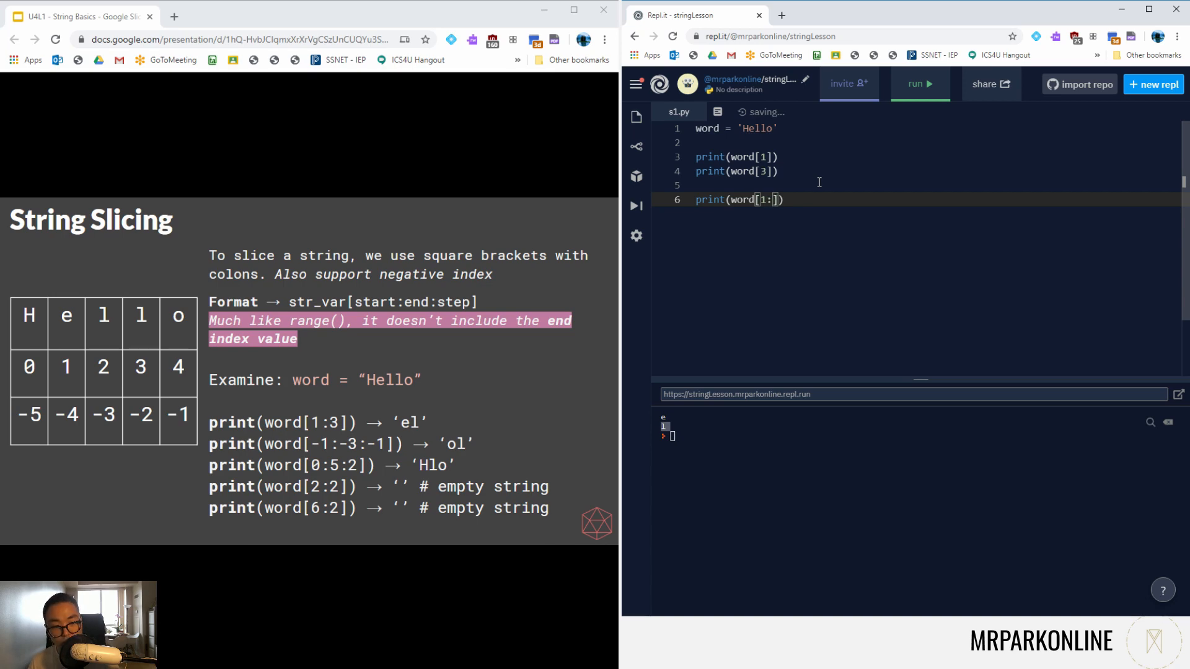
text(3)
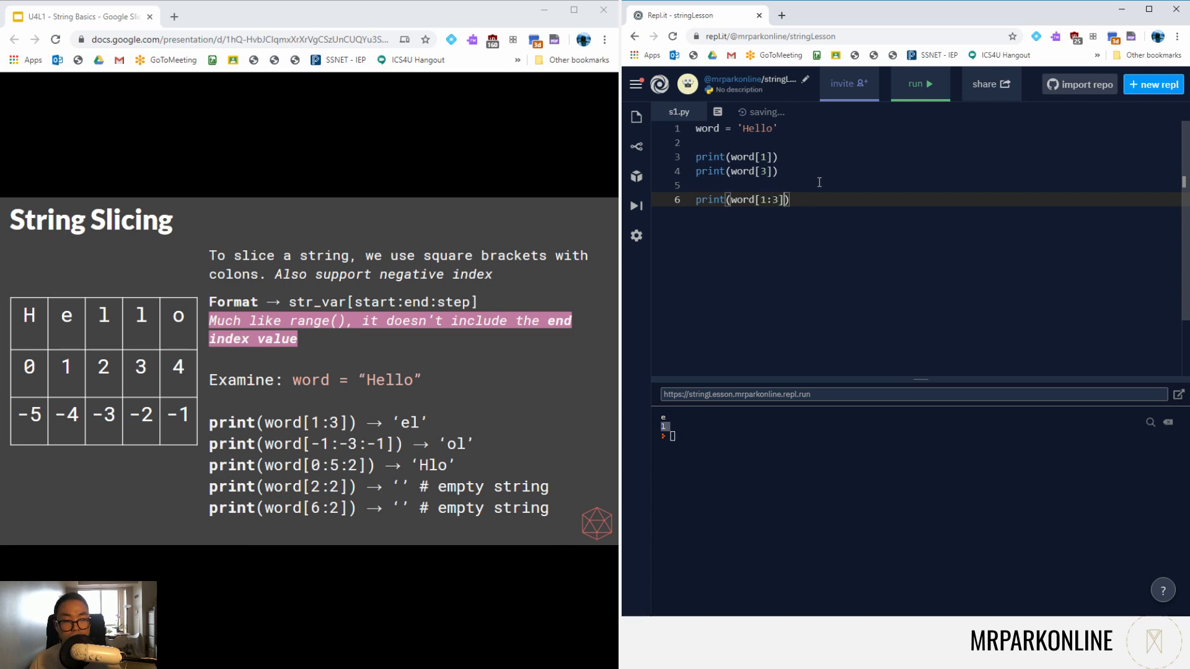
click(919, 84)
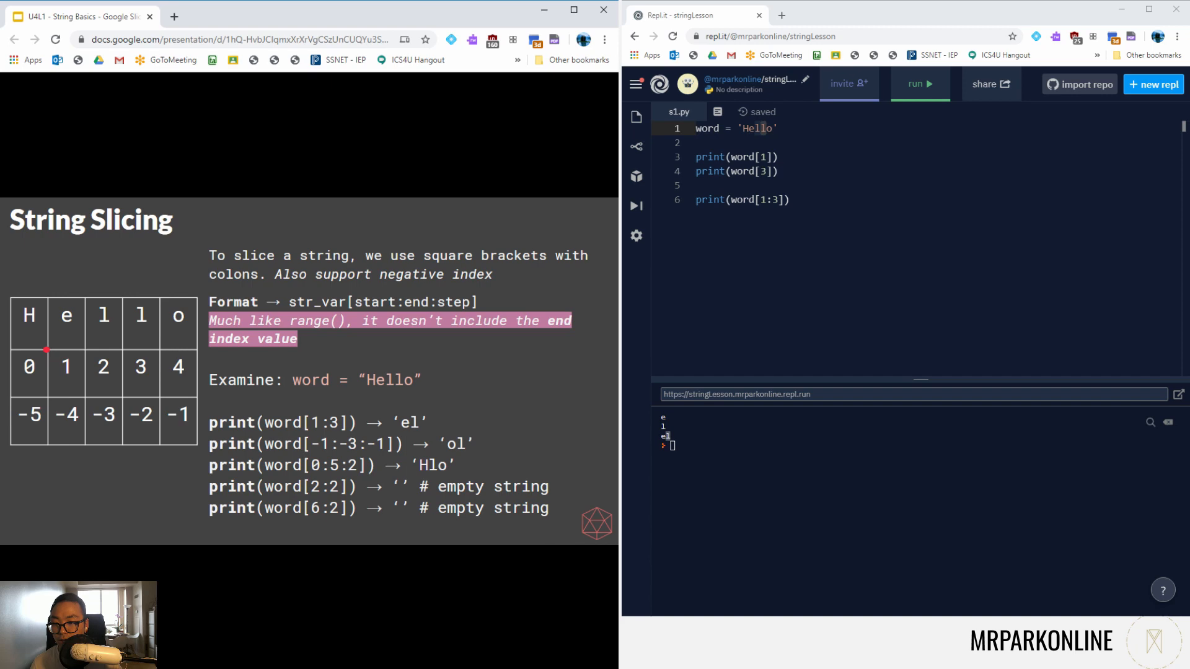
mouse_move(60, 352)
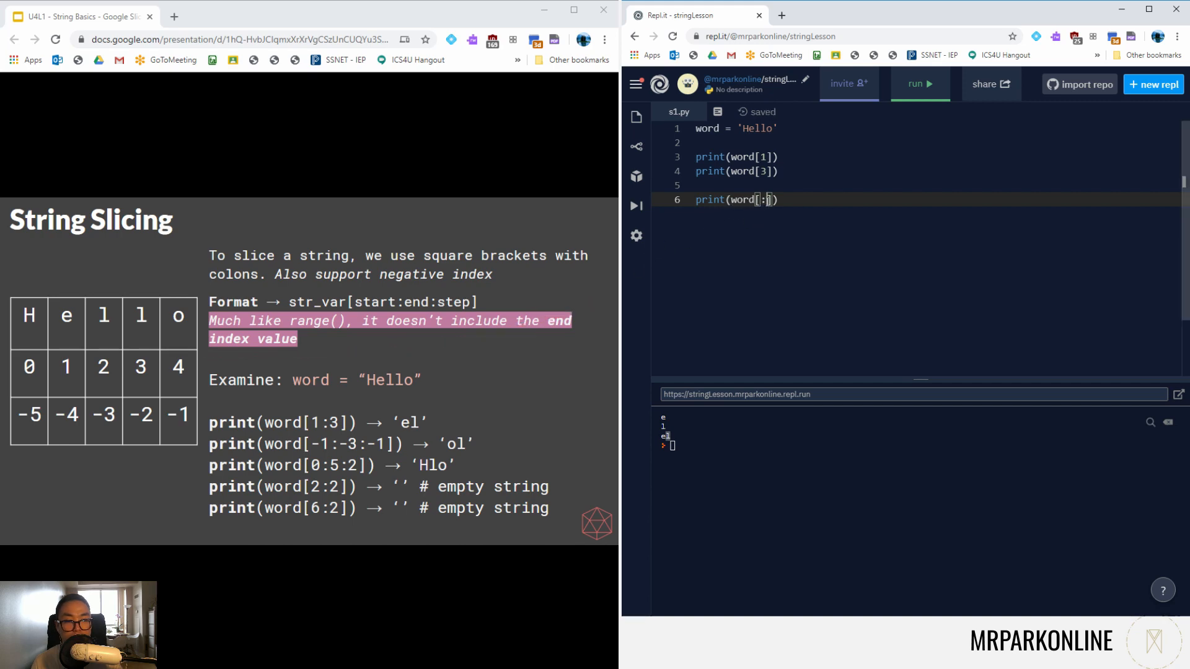
Step: Run word[:] to show Hello, then word[::-1] to output olleH, highlighting the -1 step
click(919, 84)
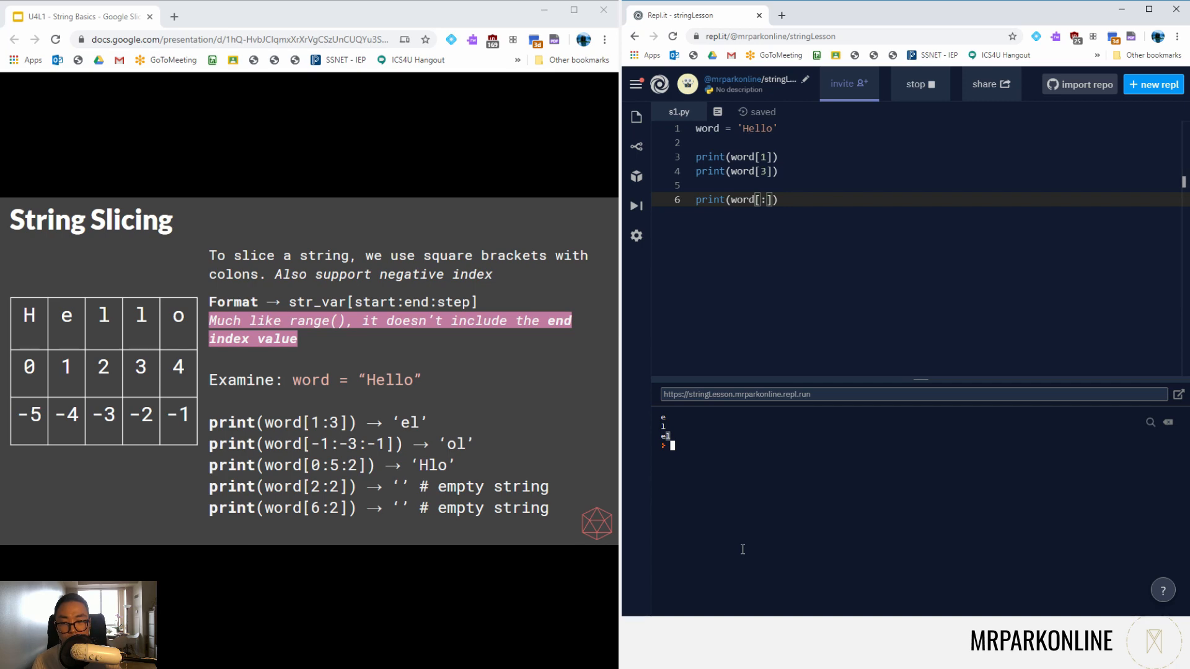
click(919, 84)
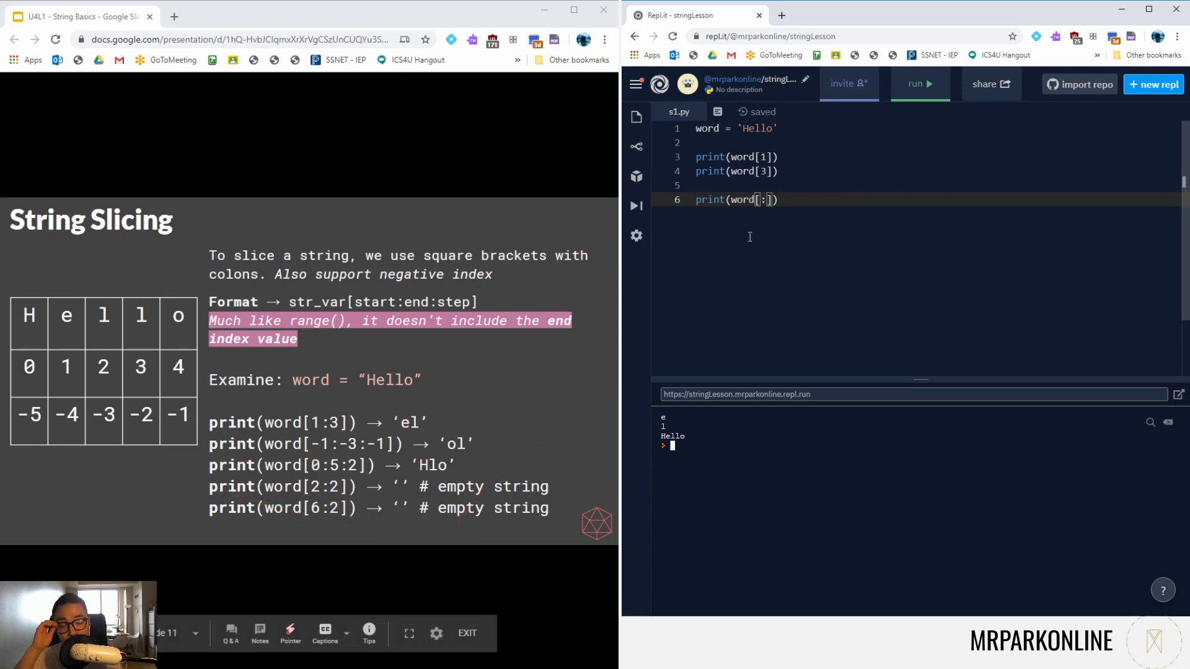
text(:)
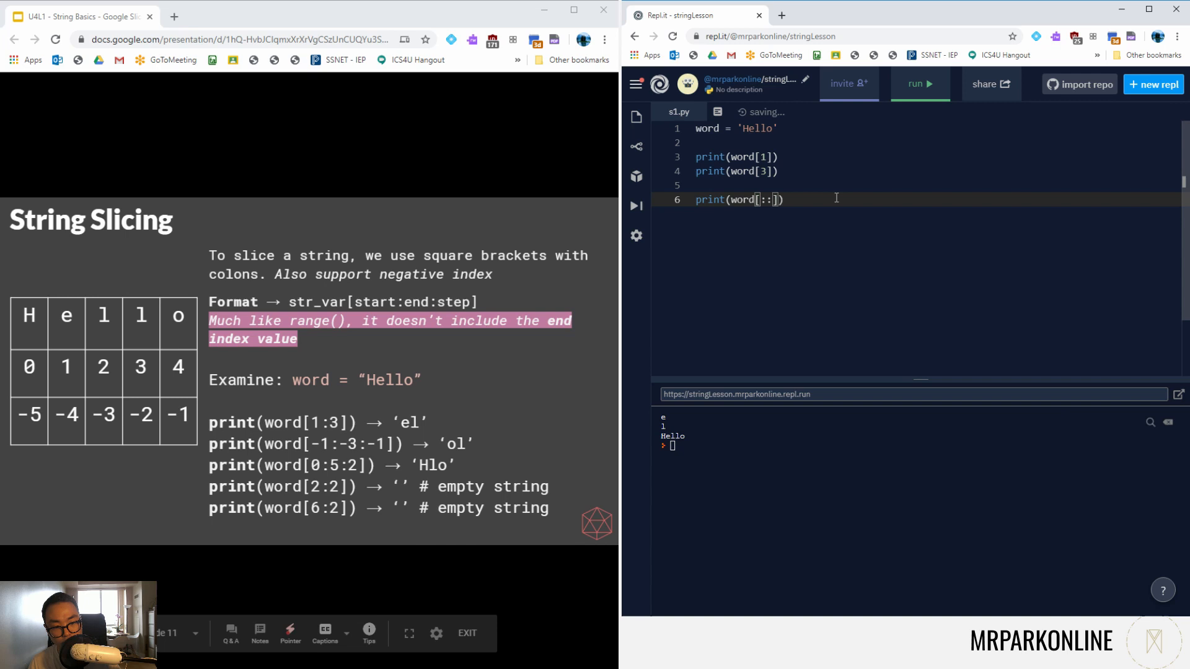
text(-1)
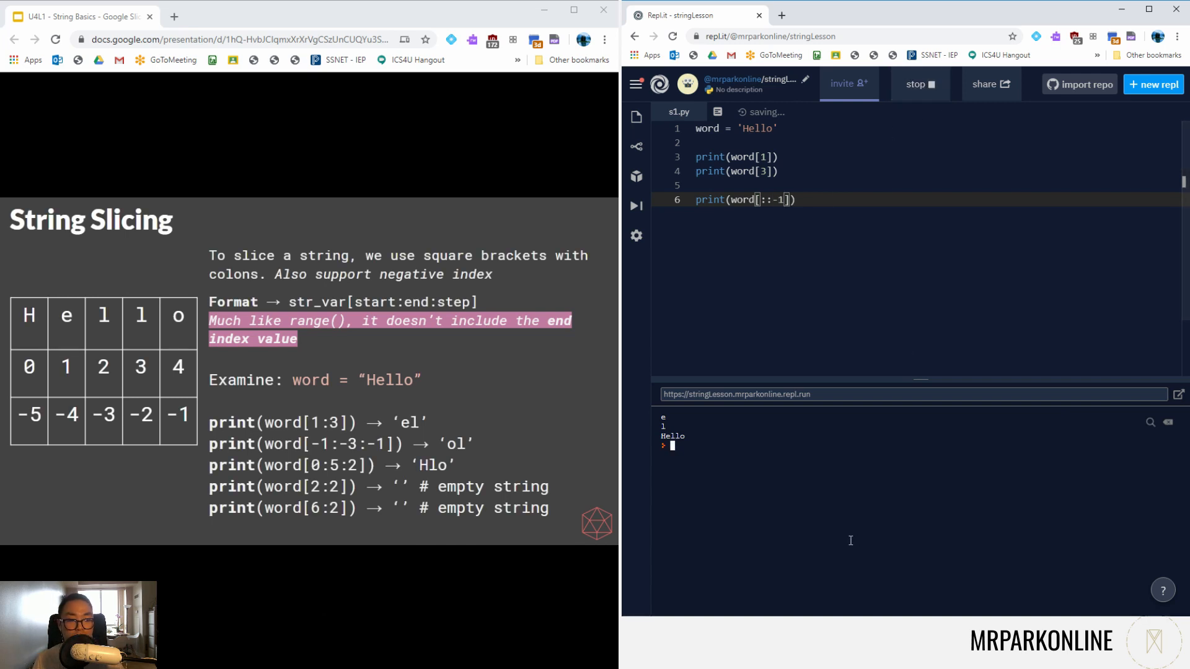
click(919, 85)
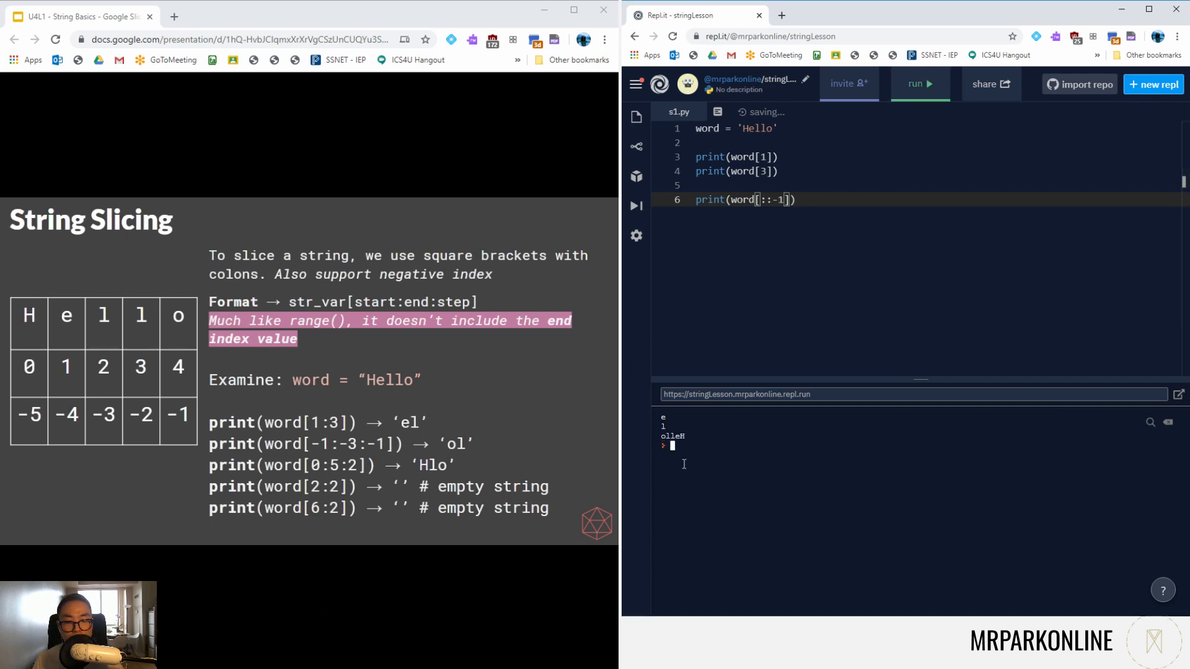
double_click(777, 200)
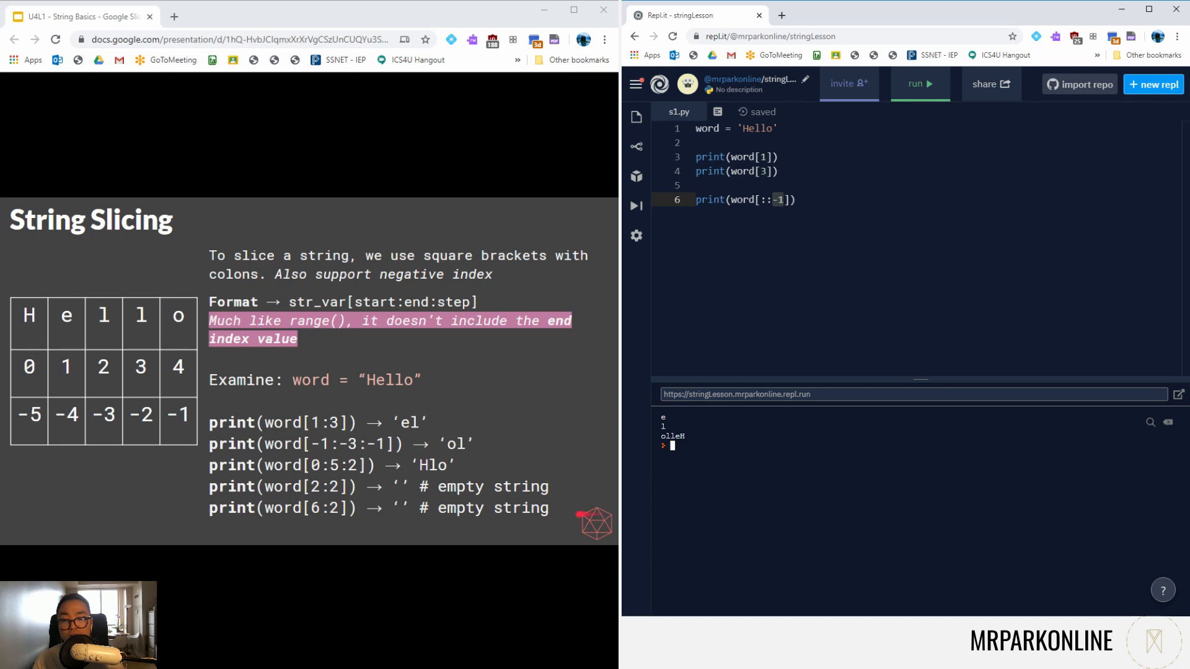
Step: Advance to the String Patterns slide and underline the -1 step in word[::-1]
key(Right)
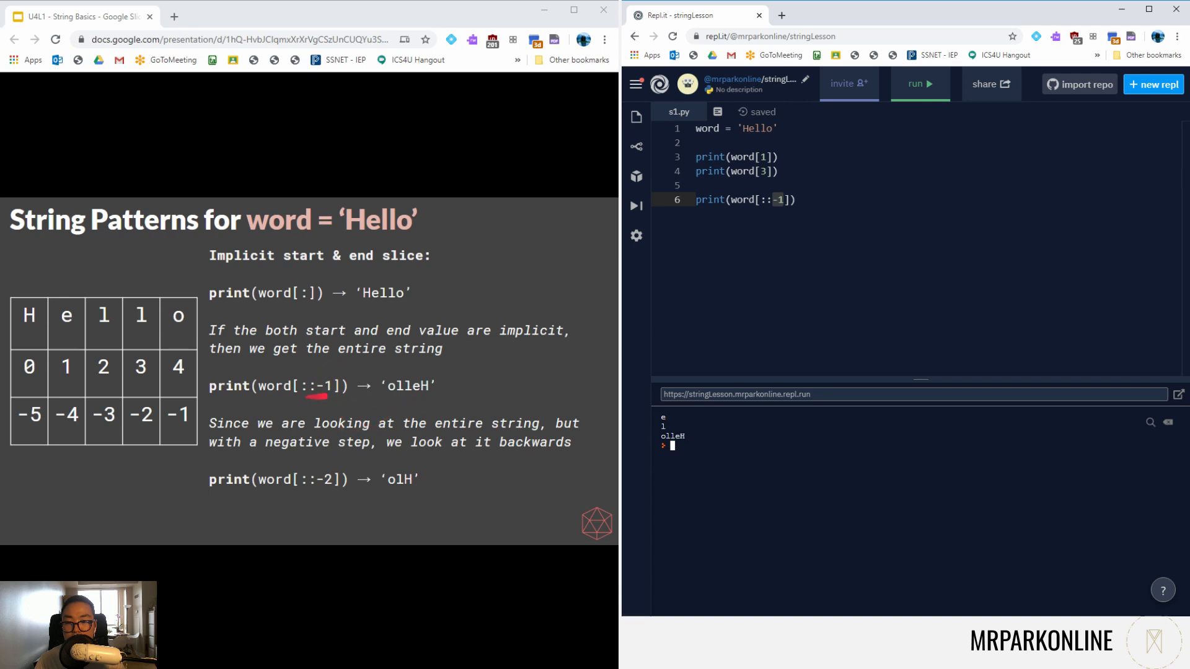
drag(30, 399, 135, 525)
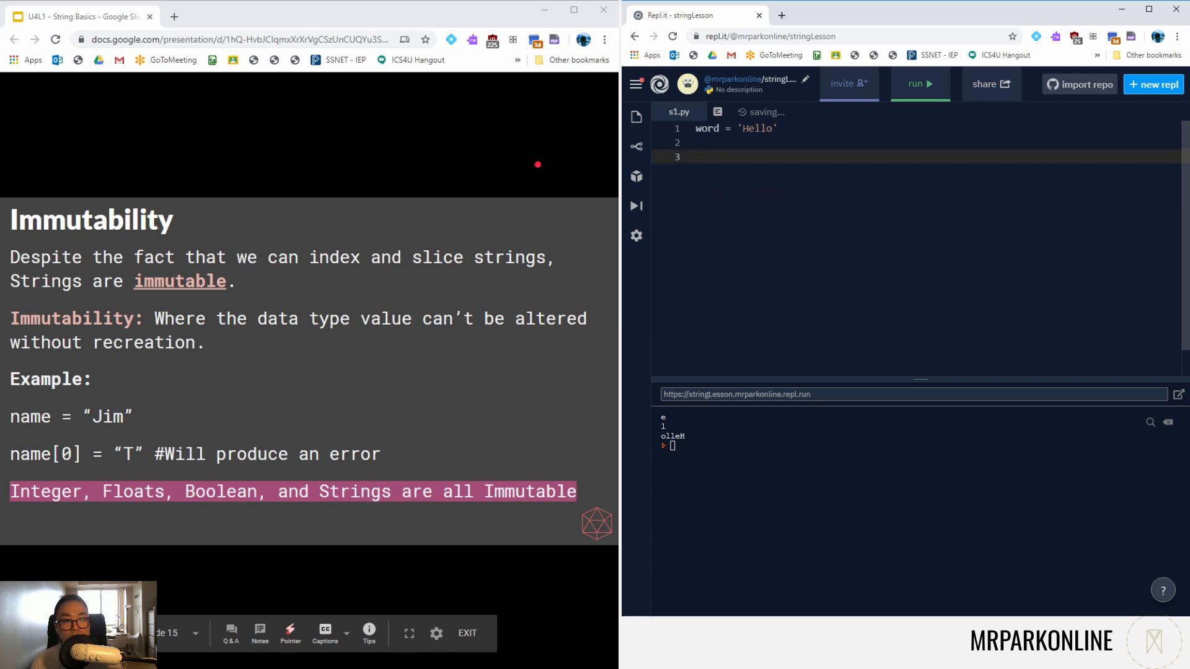
Step: Assign word[1] = 'u', print word and run to raise the item-assignment TypeError
text(word[1])
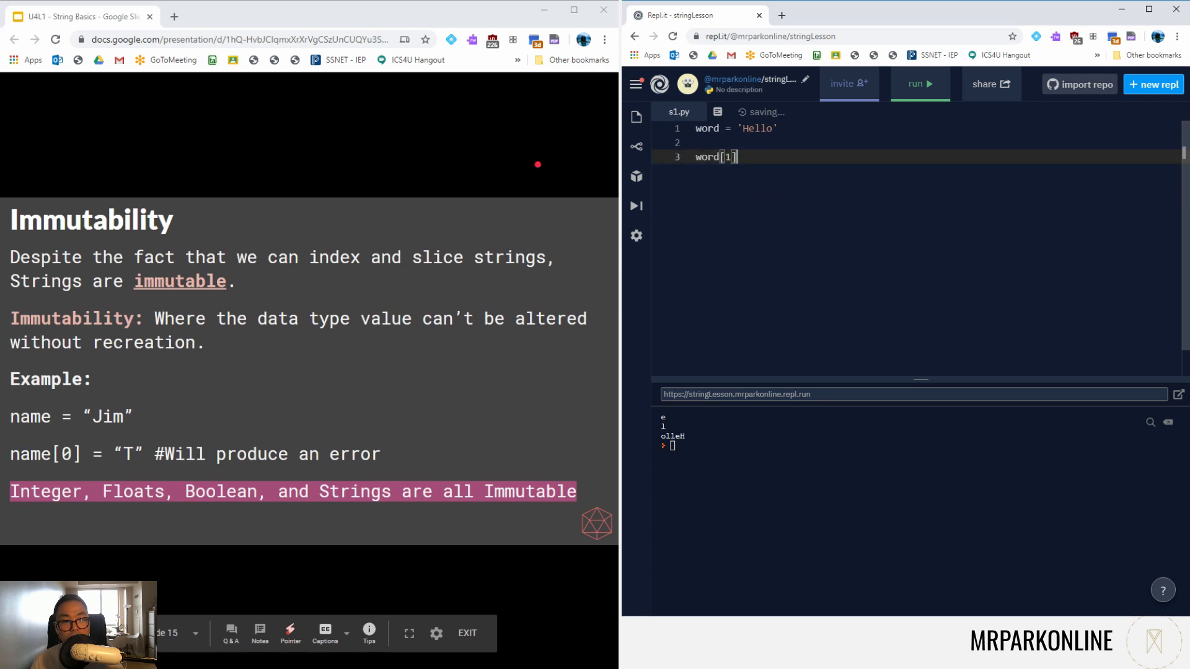
text(=)
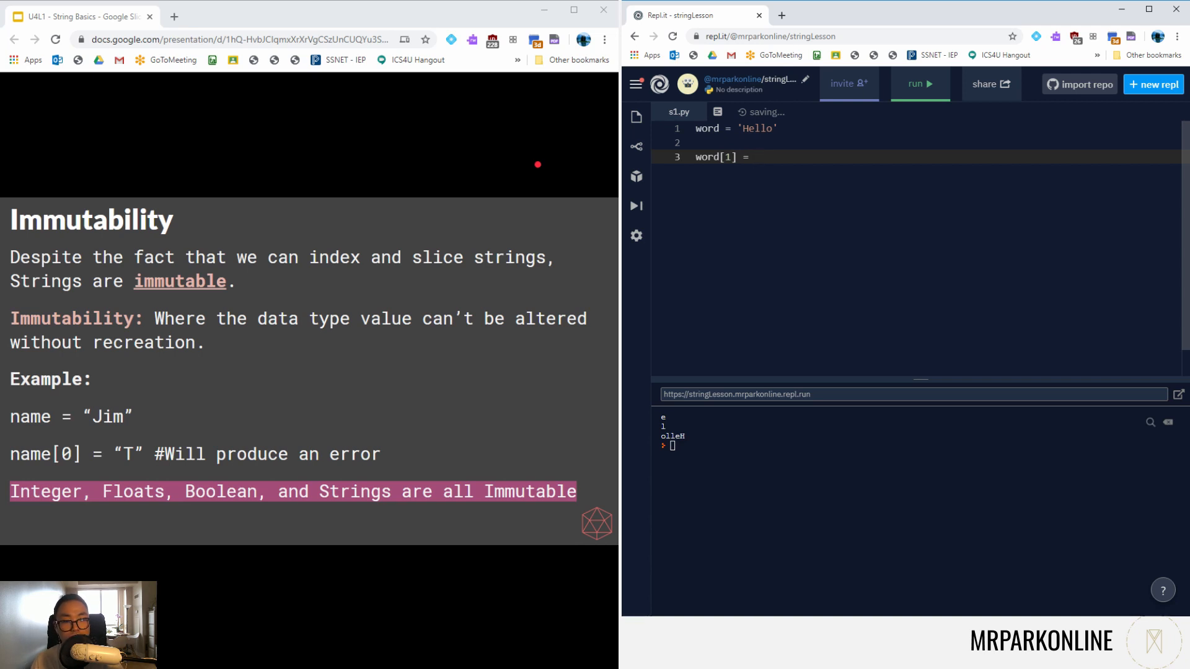
text('u')
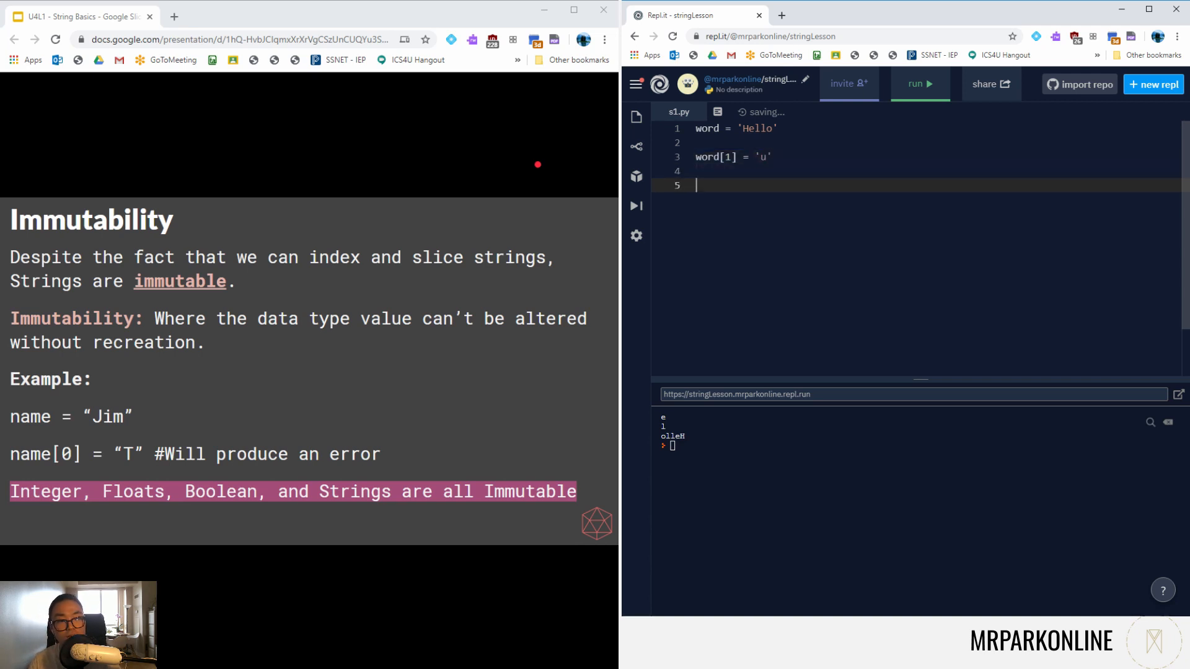
text(print(word))
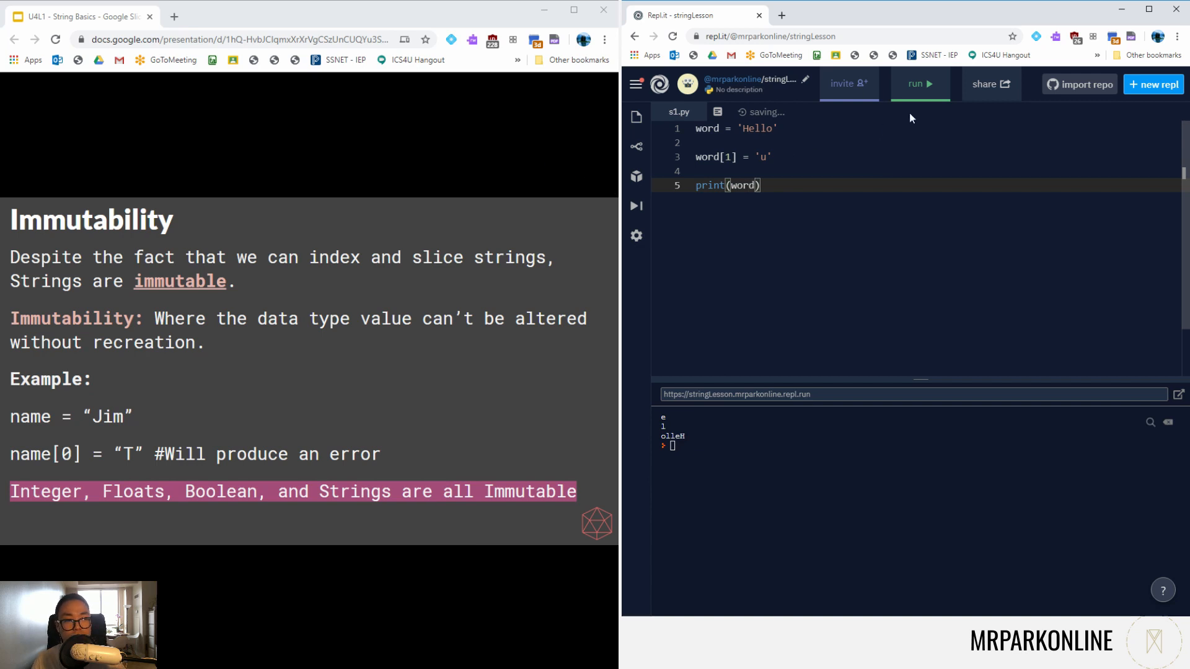
click(919, 84)
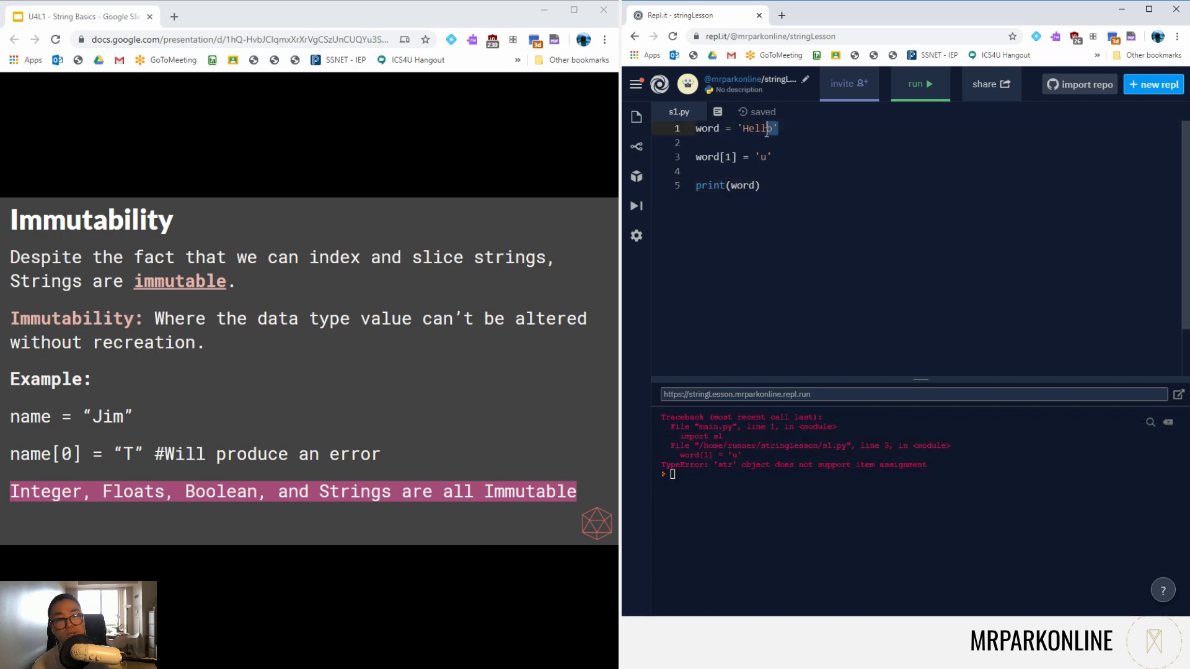
Step: Select Hello on line 1 and the indexed part of line 3 to replace it
double_click(757, 128)
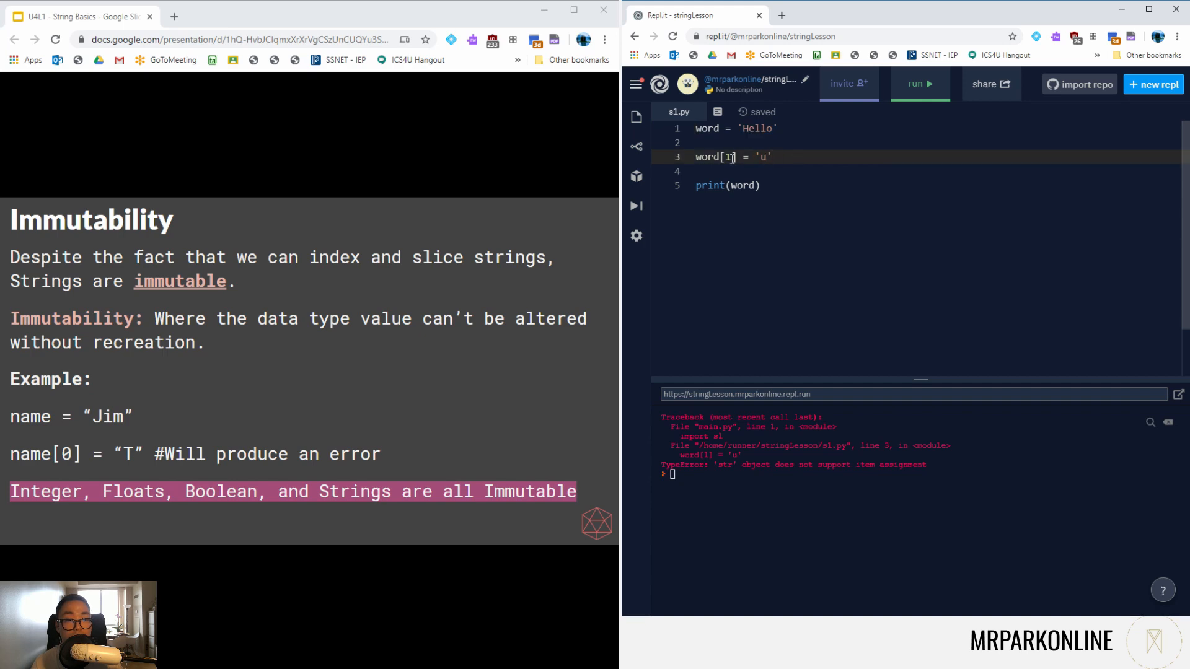
double_click(762, 157)
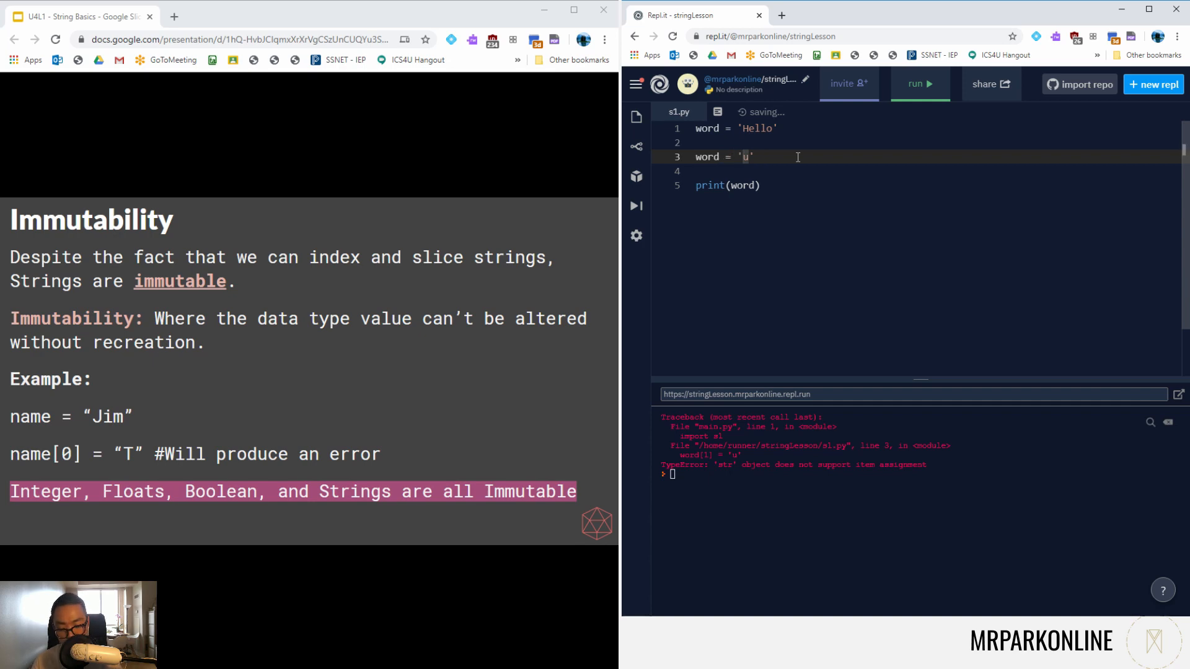
Step: Reassign word = 'Hullo' and run to print Hullo, then underline Immutable on the slide
text(Hullo)
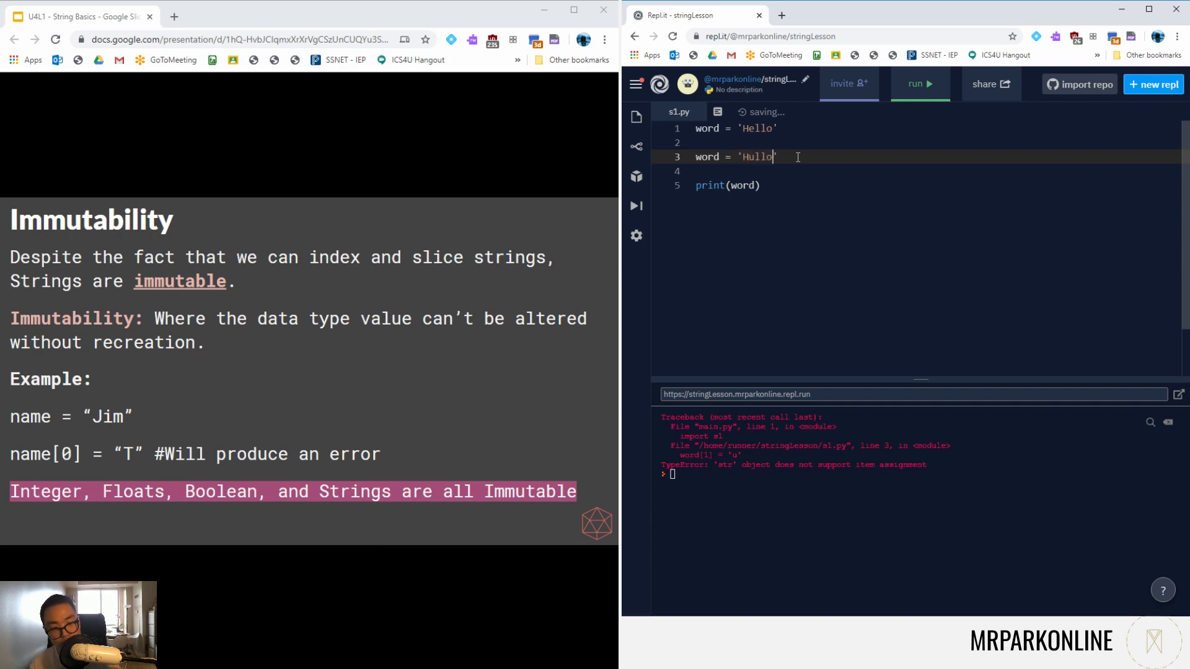
click(919, 84)
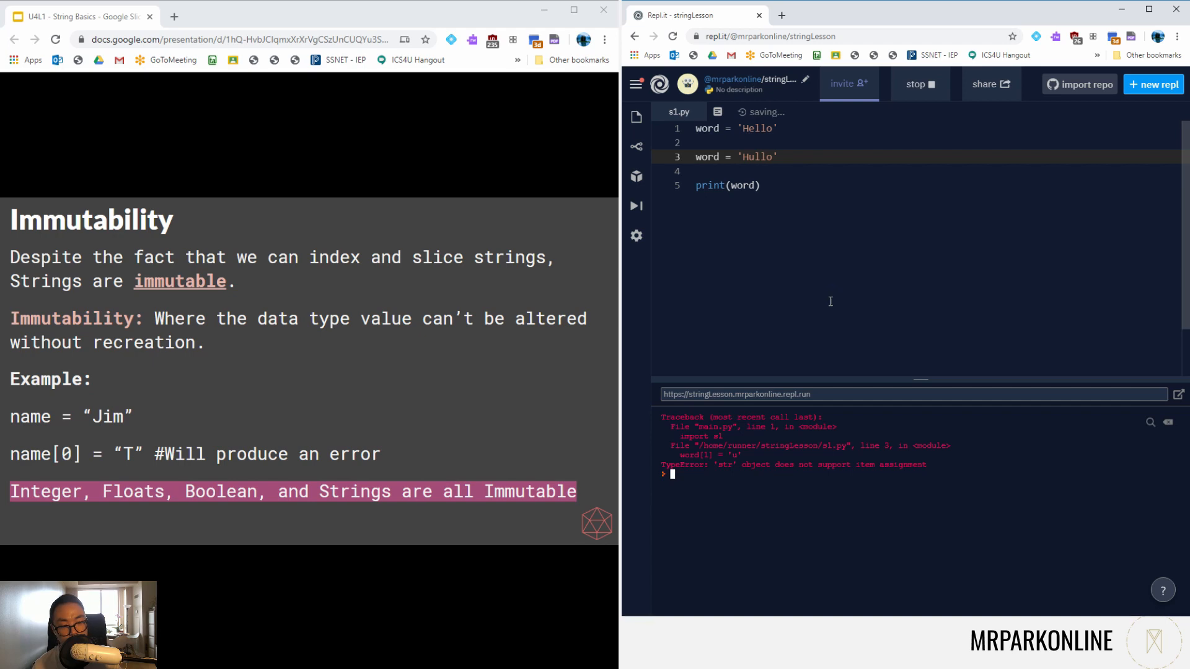
click(919, 85)
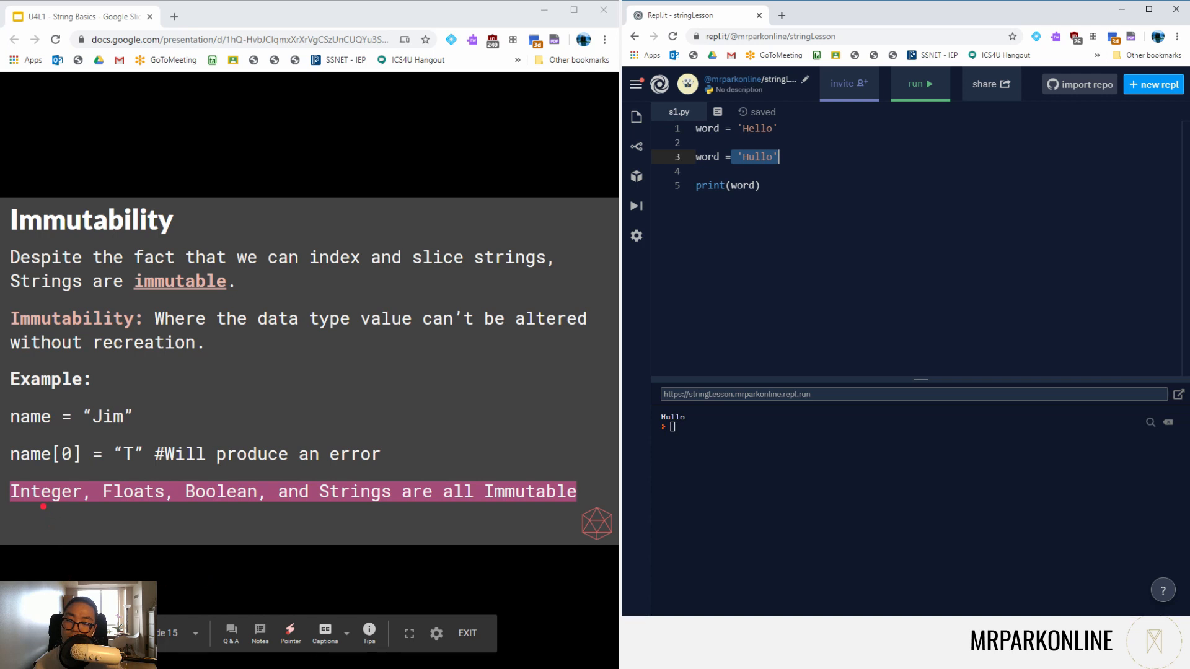
drag(406, 517, 504, 514)
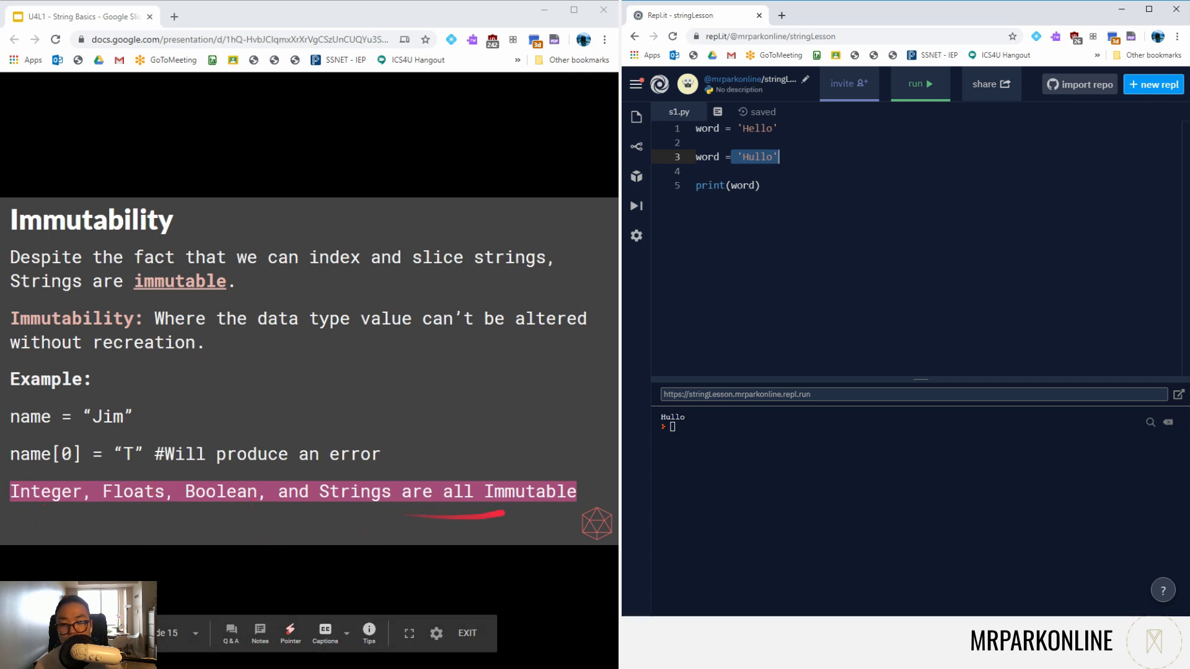